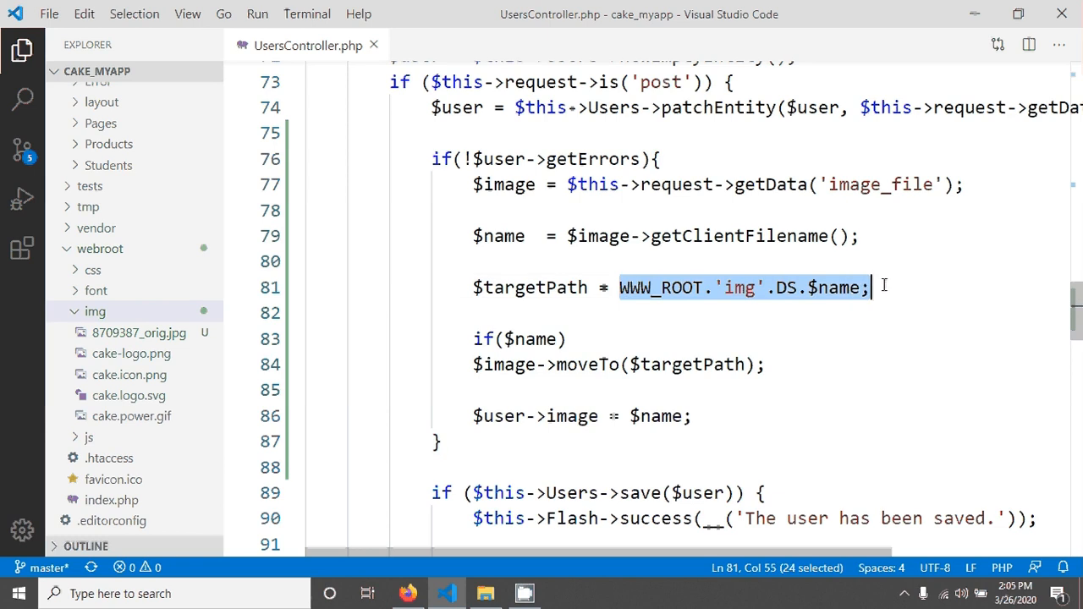
# Inspect the webroot img folder's existing images, then return to the targetPath line in UsersController
pyautogui.doubleClick(738, 287)
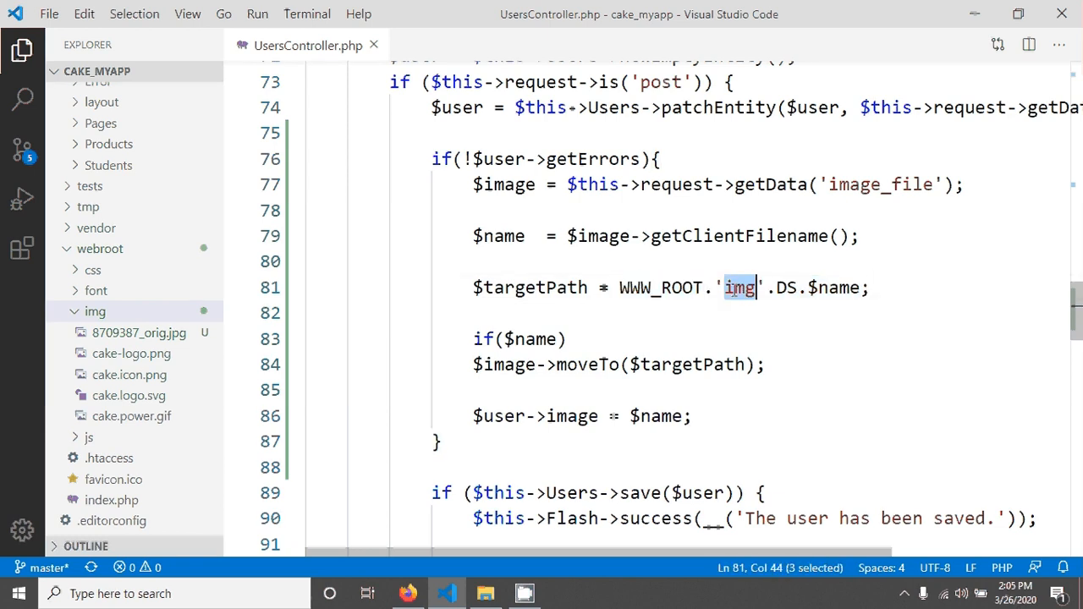
pyautogui.click(484, 592)
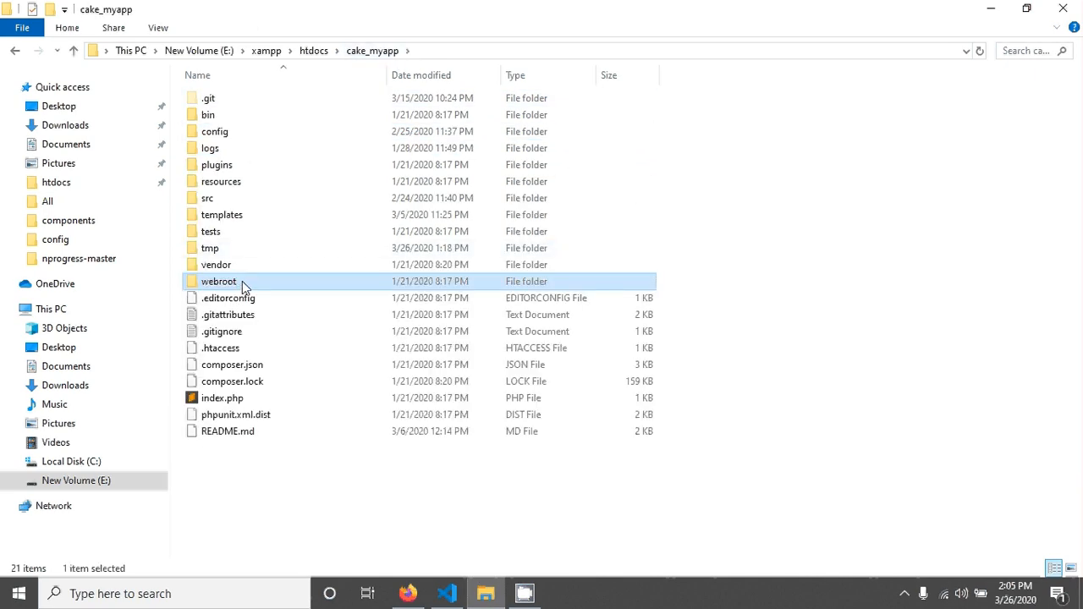
pyautogui.doubleClick(219, 281)
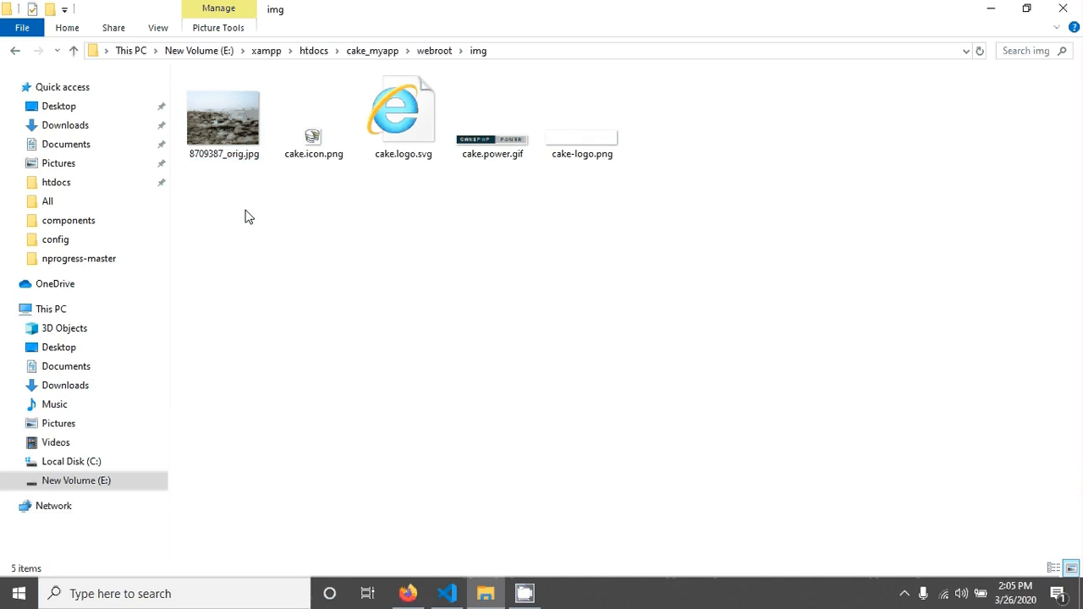
pyautogui.moveTo(359, 318)
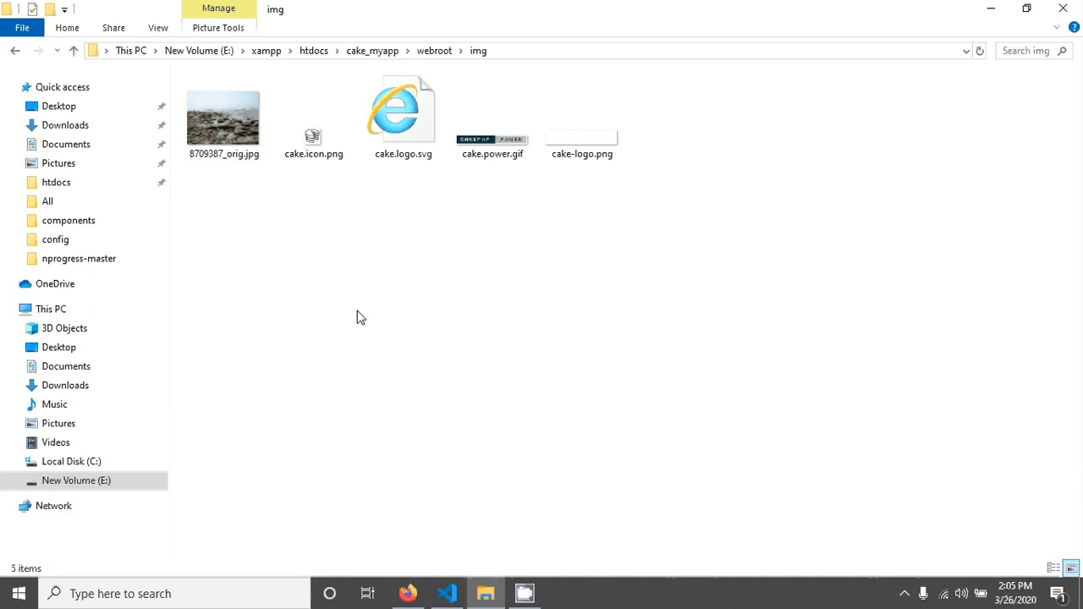
pyautogui.moveTo(379, 264)
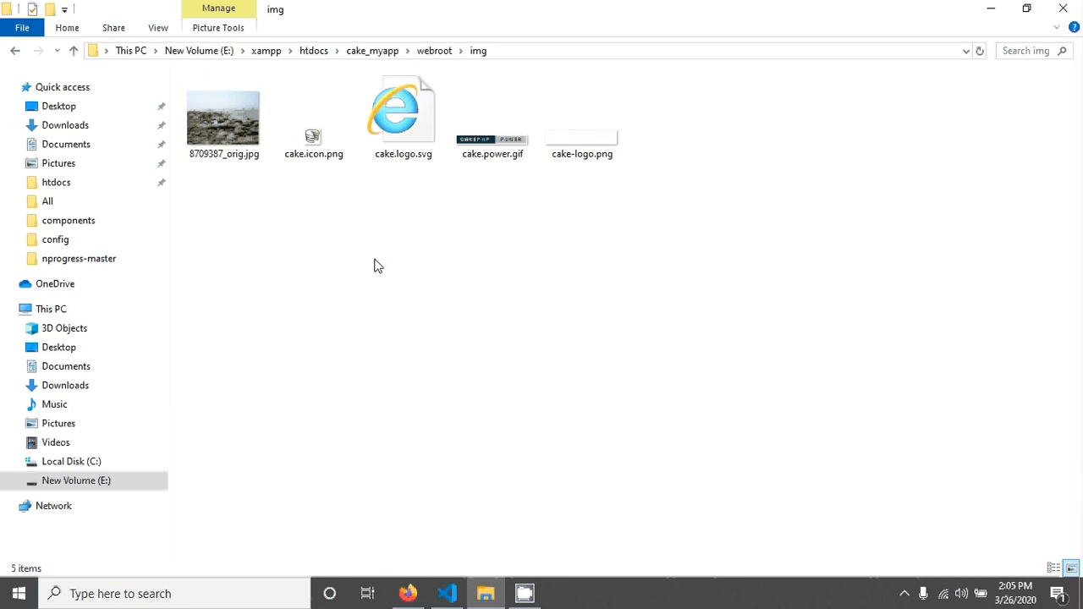
pyautogui.moveTo(363, 294)
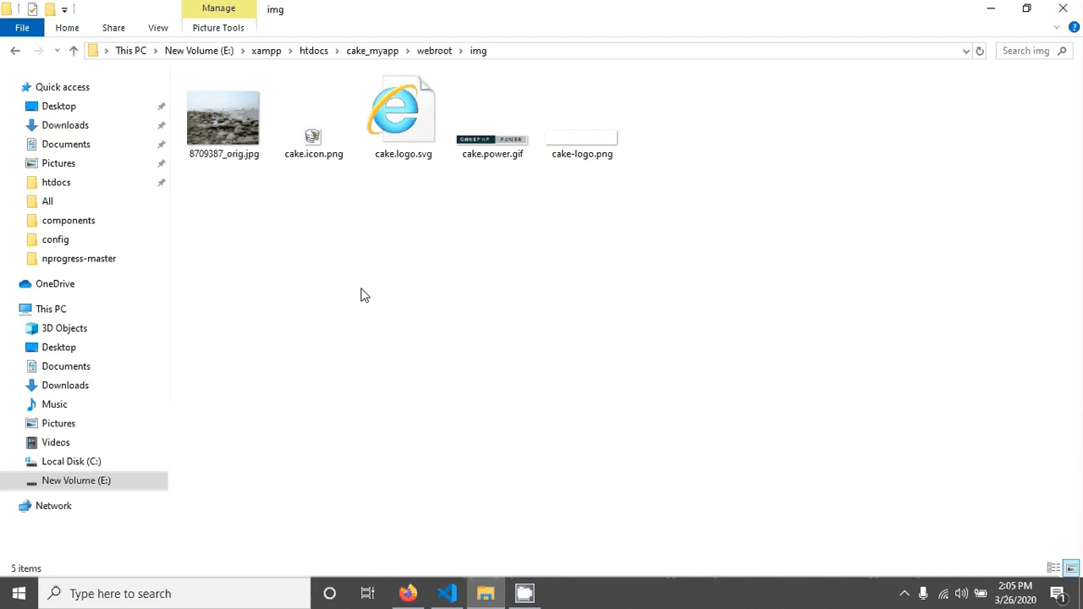
pyautogui.moveTo(391, 294)
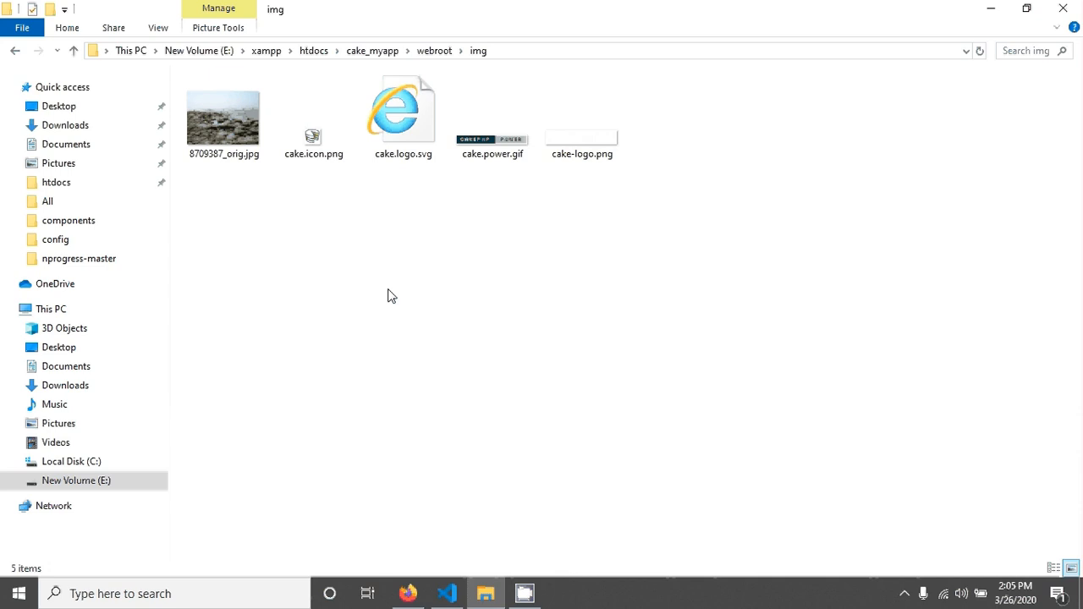
pyautogui.moveTo(435, 457)
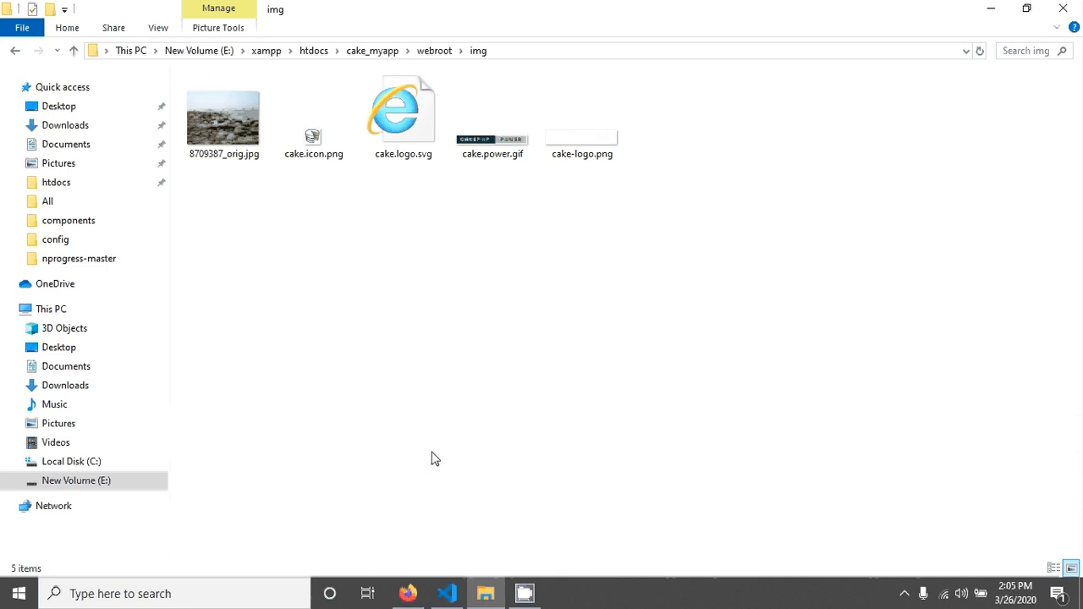
pyautogui.click(447, 592)
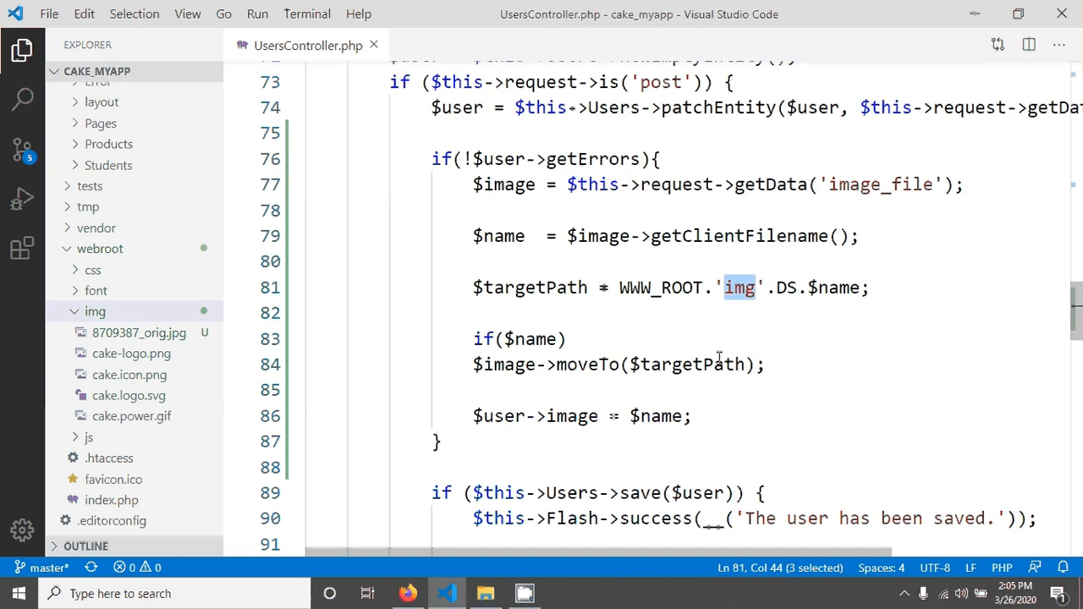
pyautogui.doubleClick(835, 288)
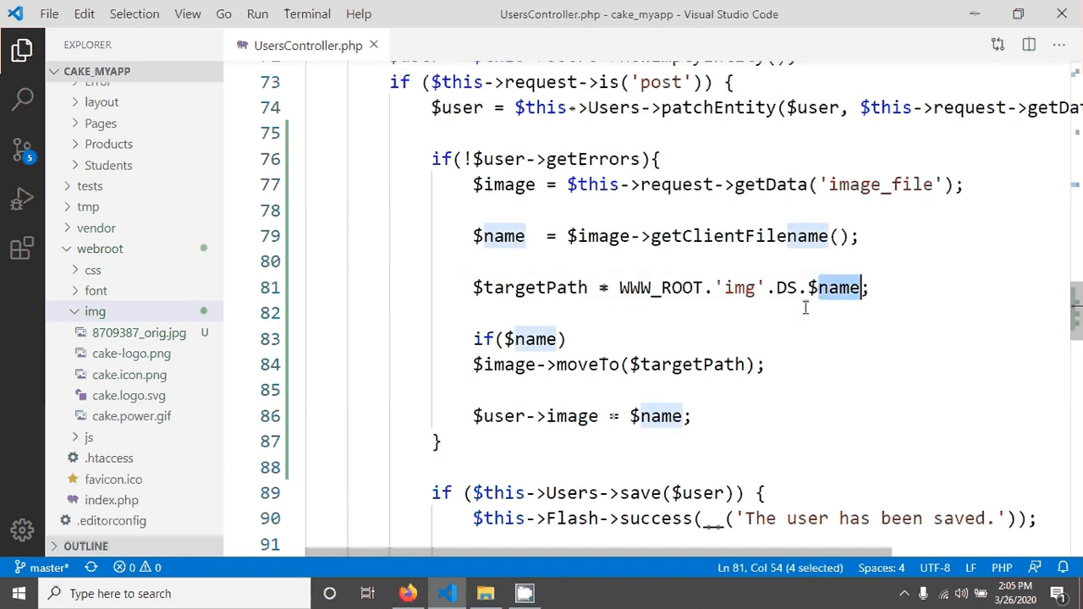
# Bring up the CakePHP Cookbook Folder & File page in Firefox and skim Basic Usage
pyautogui.click(407, 592)
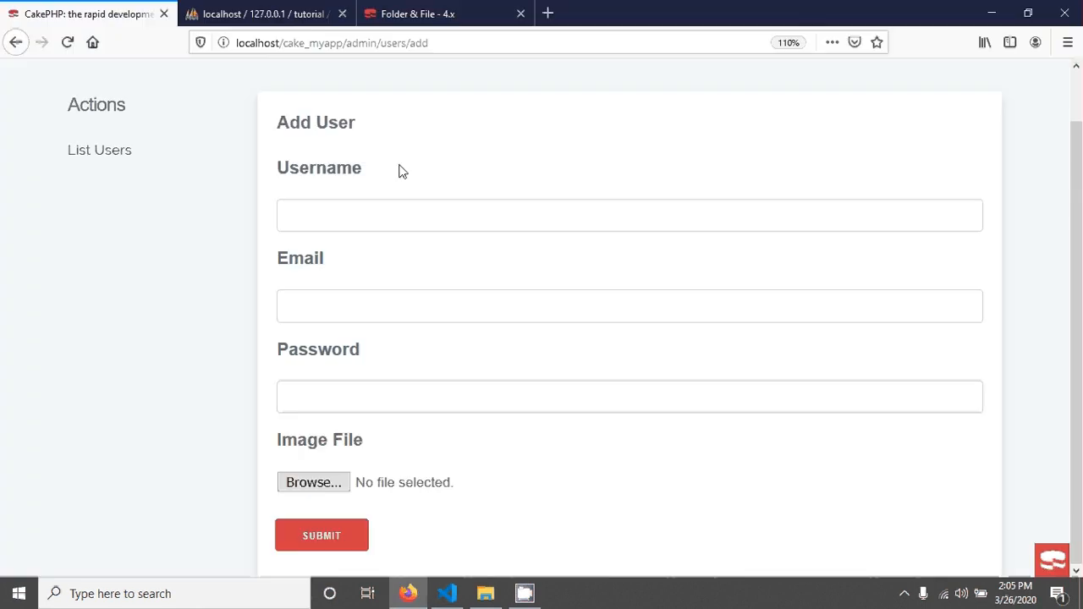
pyautogui.click(415, 14)
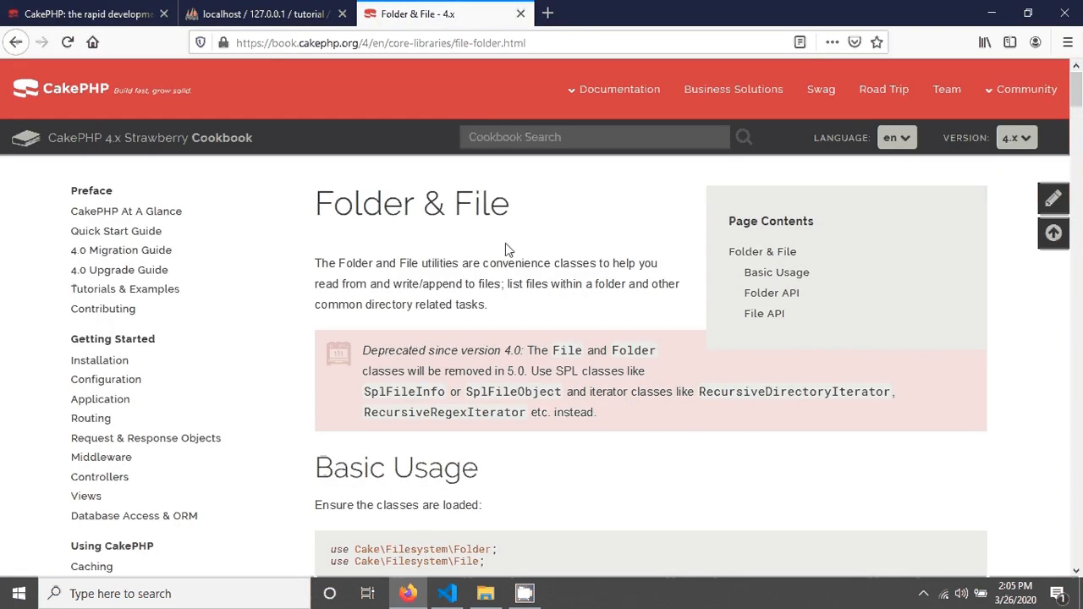
pyautogui.scroll(-3)
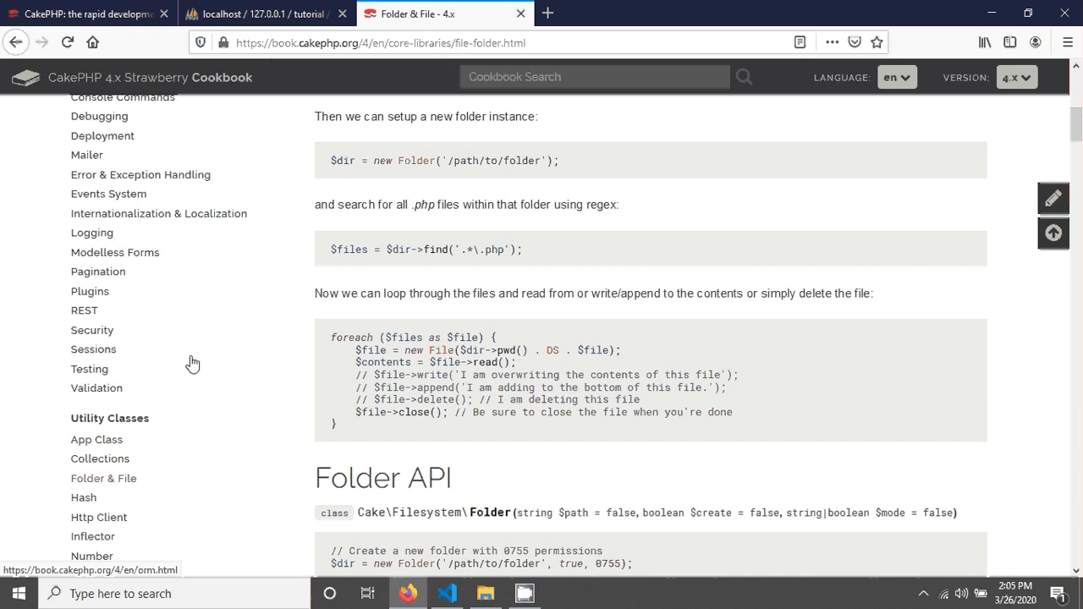
pyautogui.scroll(-3)
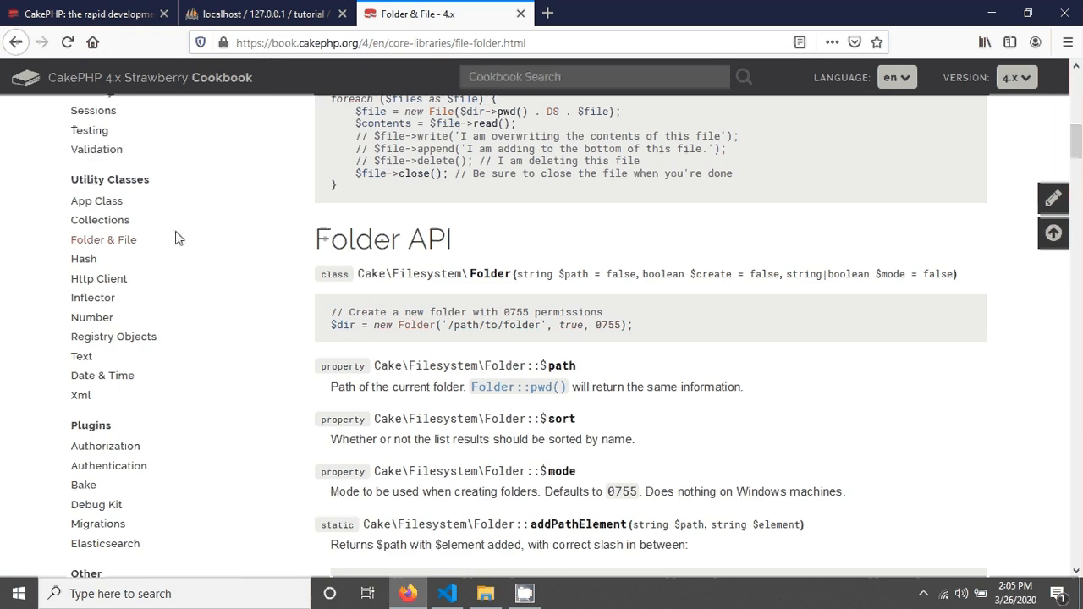
pyautogui.moveTo(95, 244)
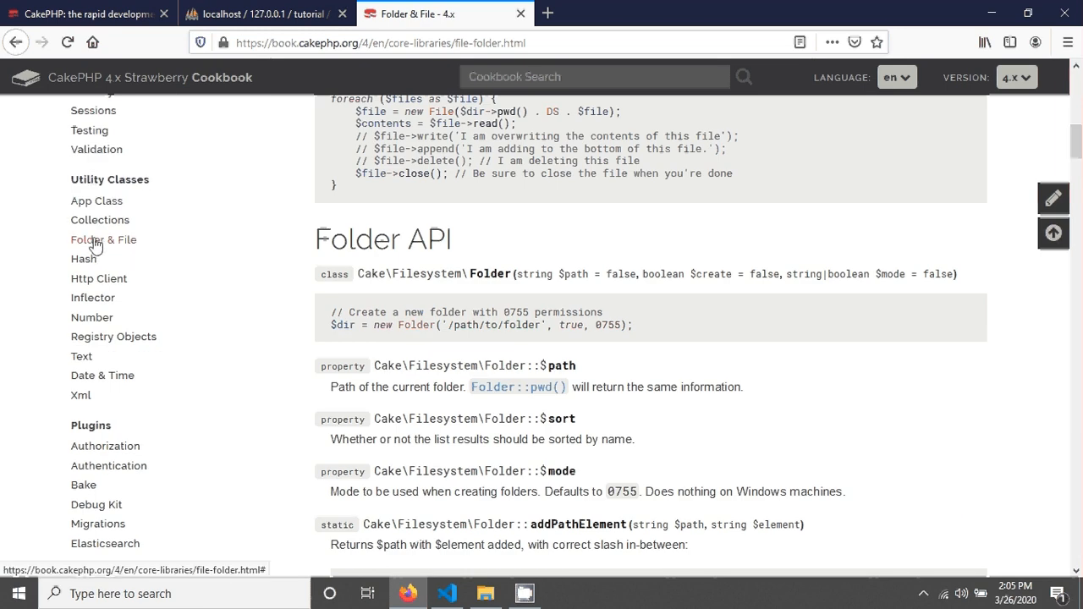
pyautogui.click(103, 240)
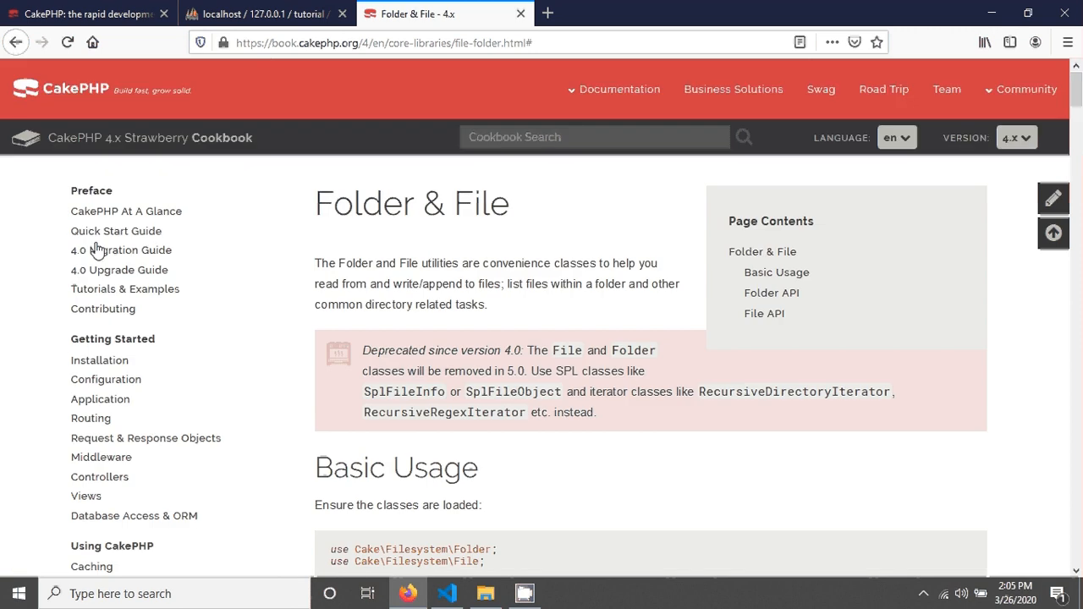
# Read through the Folder API and the deprecation notice, ending back at the page top
pyautogui.scroll(-3)
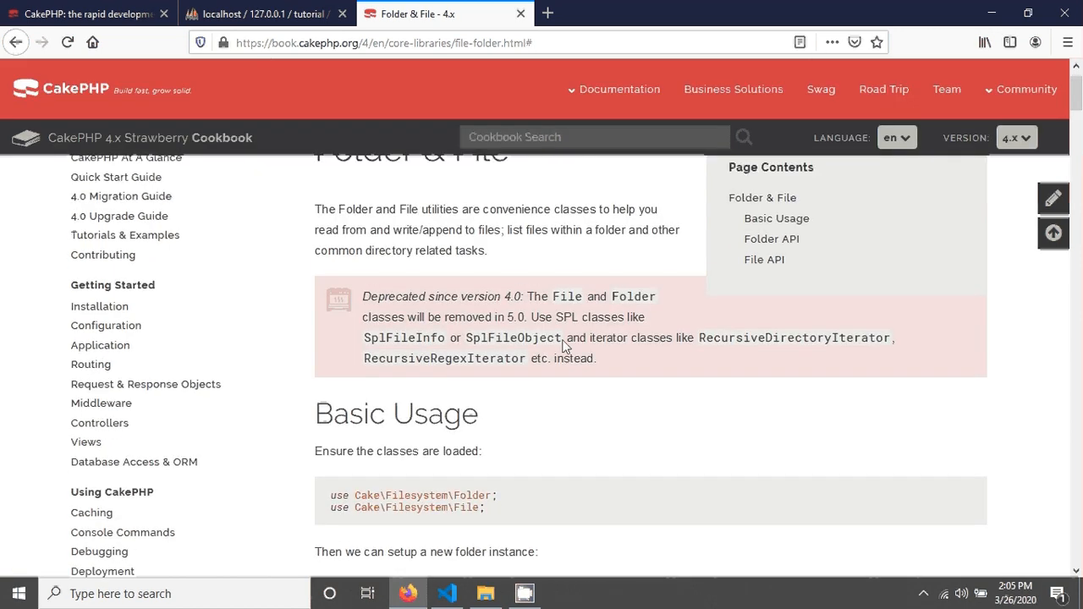
pyautogui.scroll(-3)
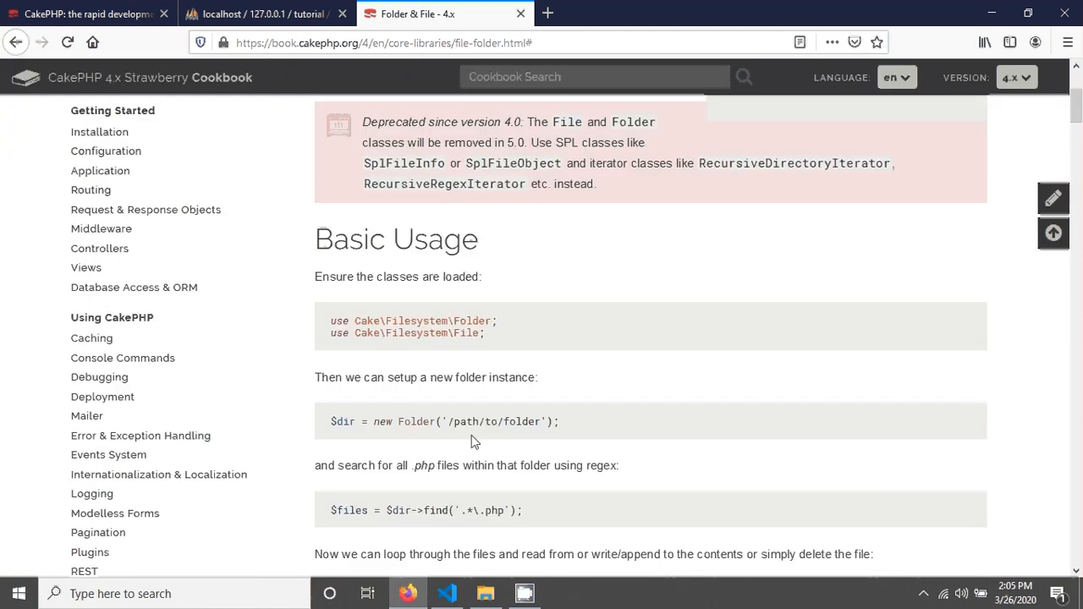
pyautogui.scroll(-3)
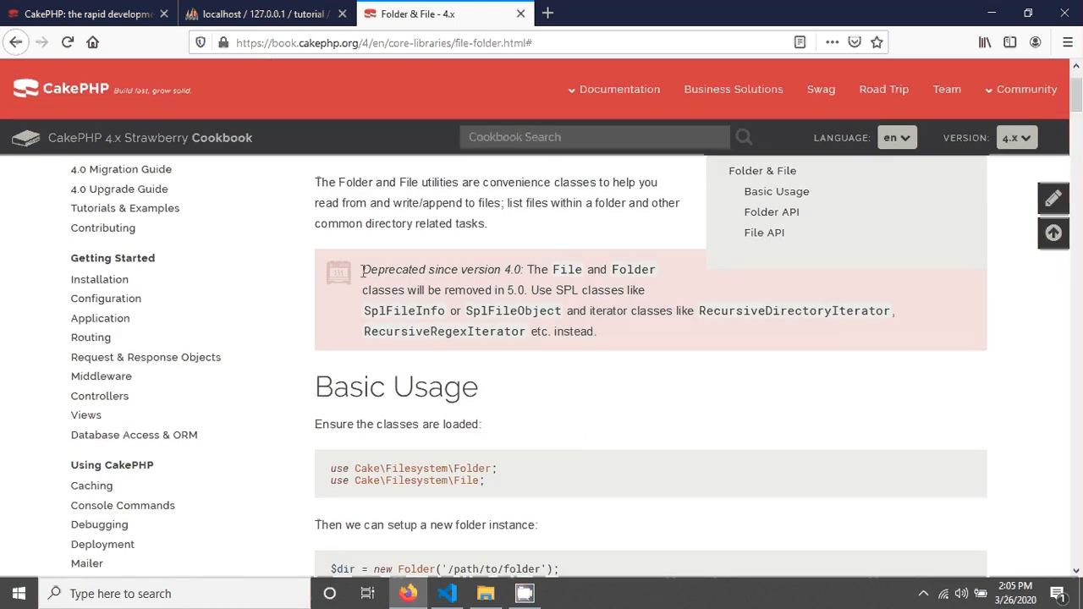
pyautogui.doubleClick(393, 269)
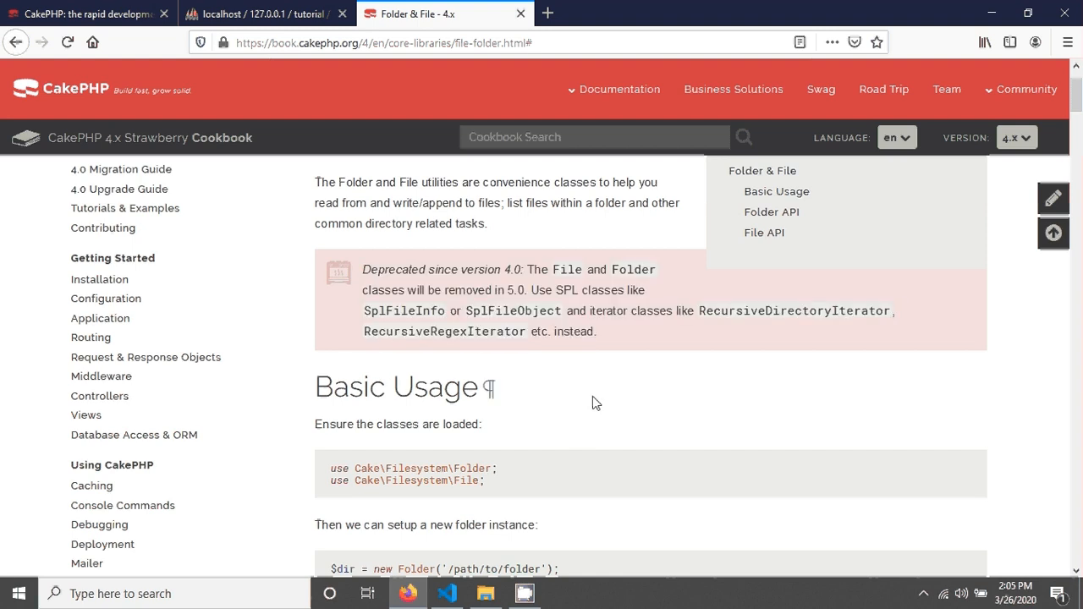
pyautogui.scroll(3)
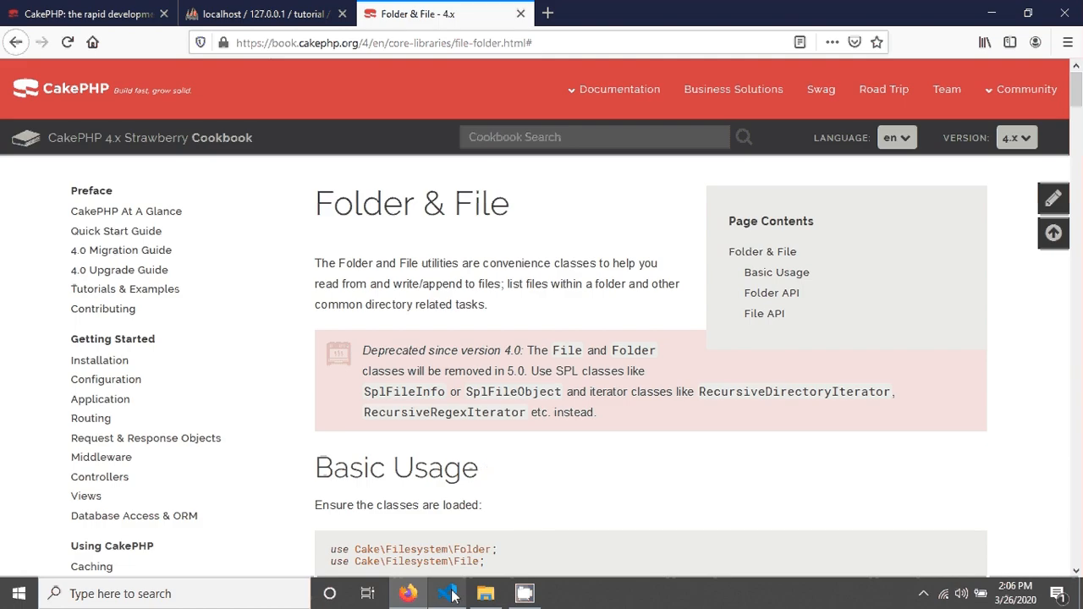
# Start a mkdir() call on the blank line after the client filename line
pyautogui.click(447, 592)
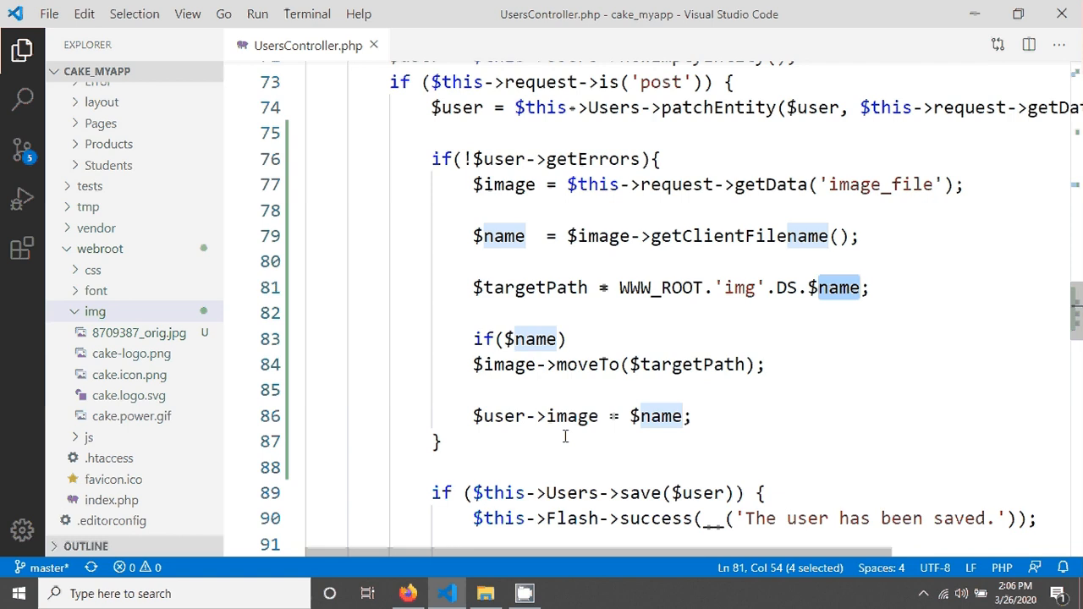
pyautogui.moveTo(837, 328)
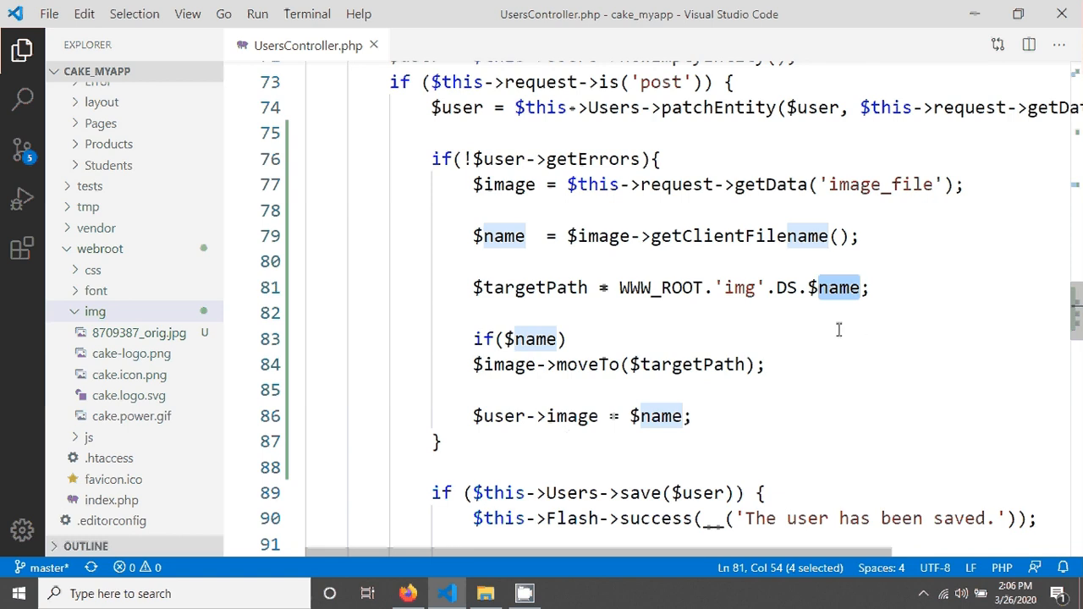
pyautogui.click(856, 237)
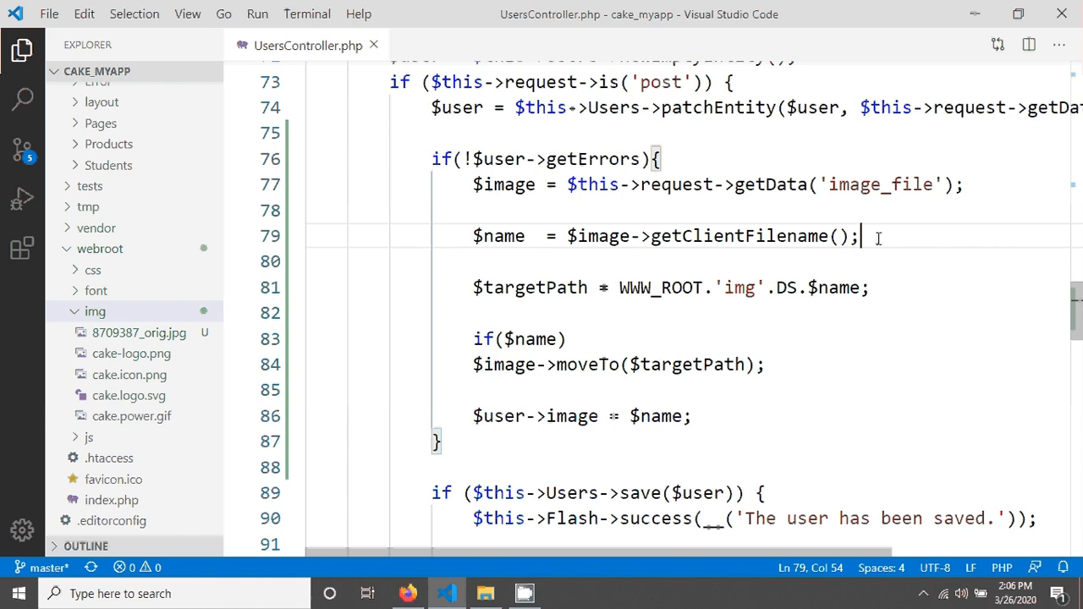
pyautogui.write('mkdir')
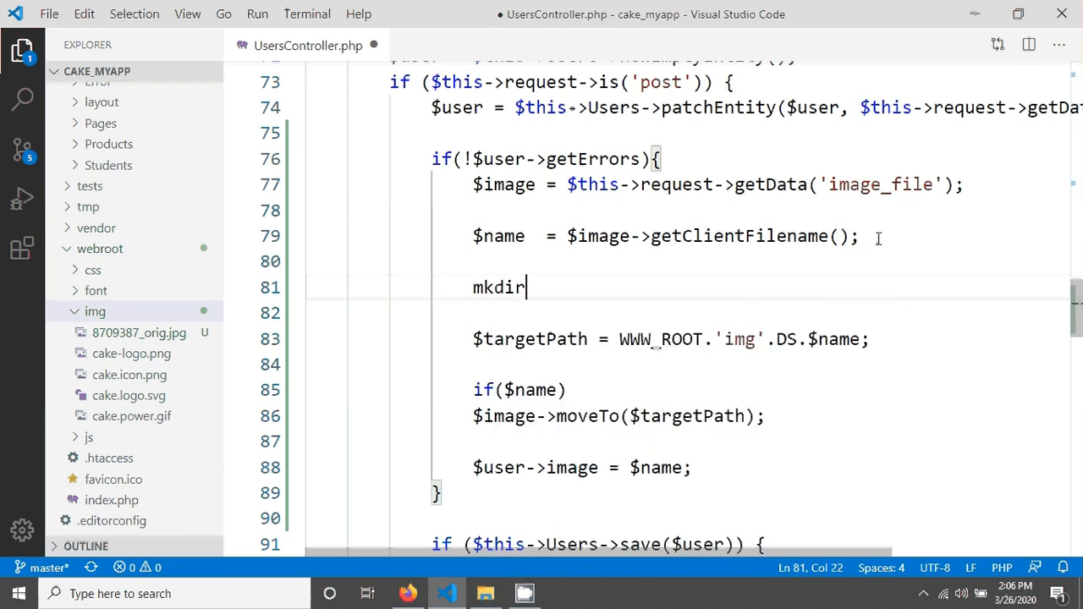
pyautogui.write('();')
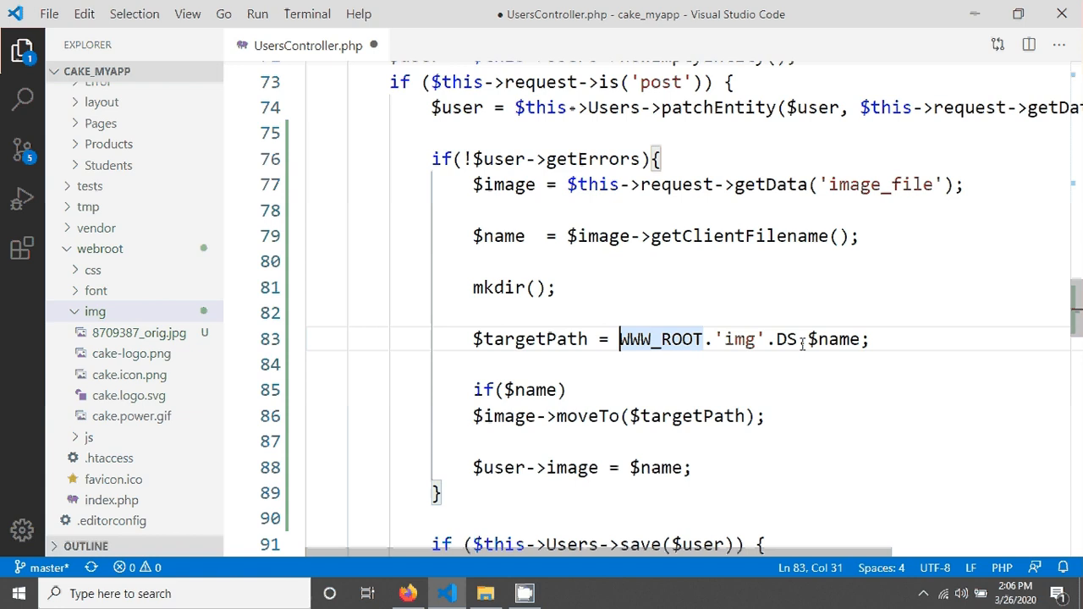
# Fill the mkdir path as WWW_ROOT.'img'.DS.'user-img'
pyautogui.click(533, 287)
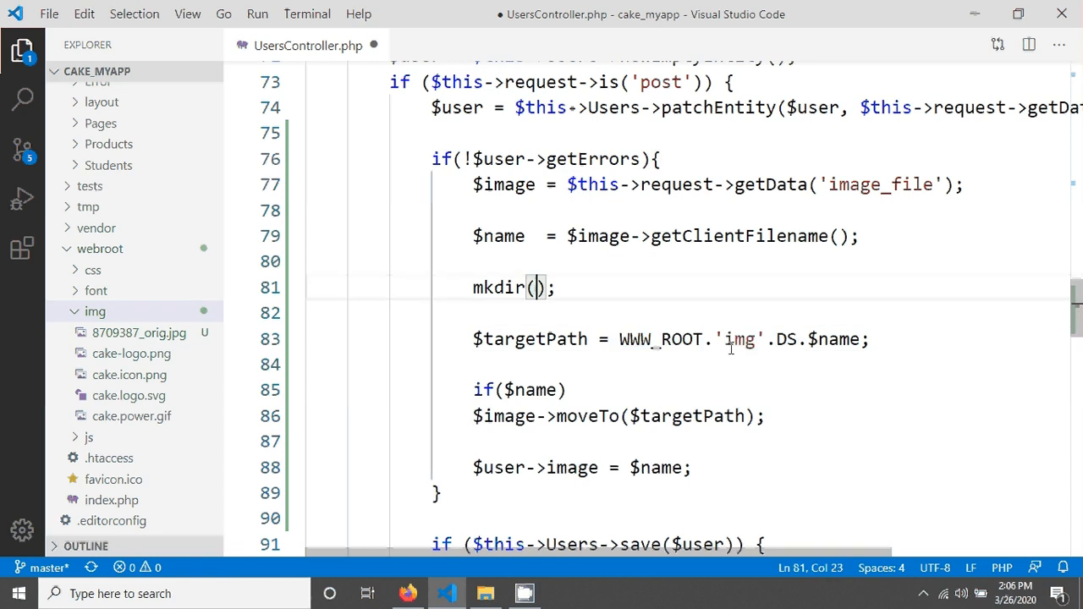
pyautogui.write("WWW_ROOT.'img'.DS.")
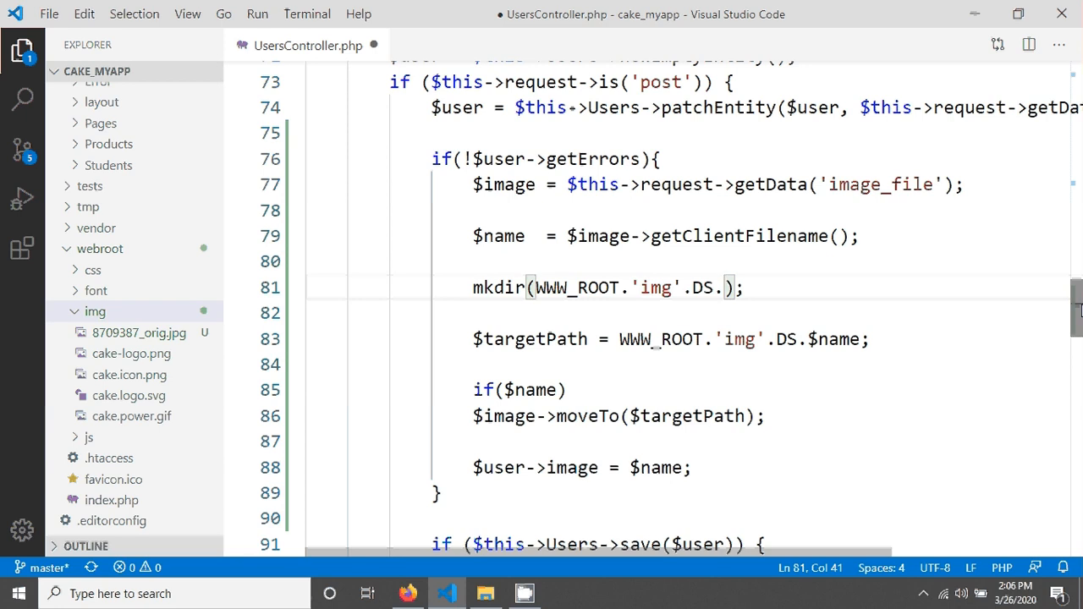
pyautogui.write("''")
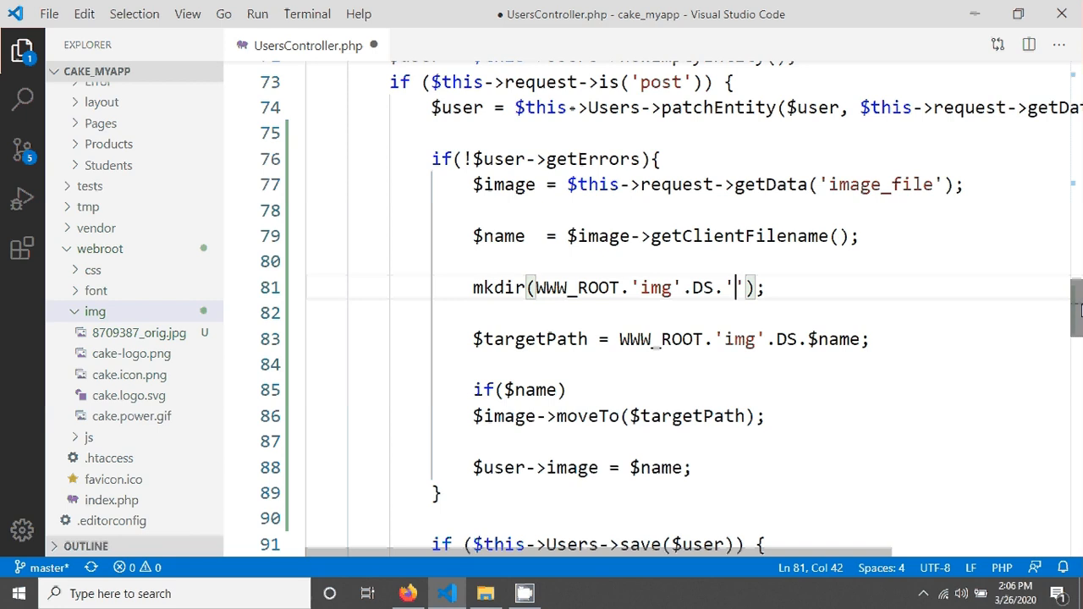
pyautogui.write('user')
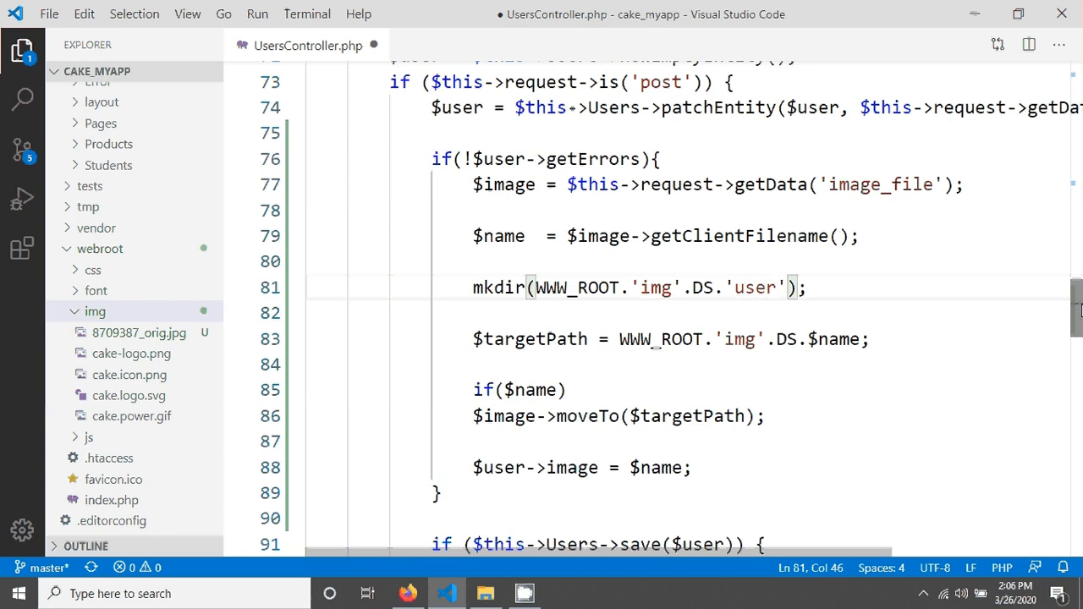
pyautogui.write('-im')
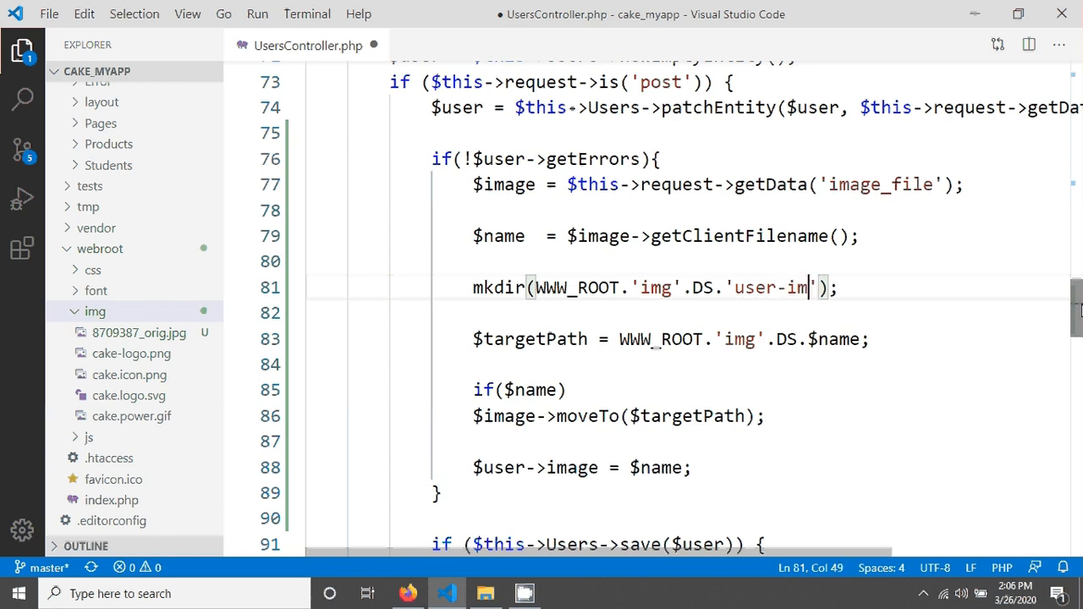
pyautogui.write('g')
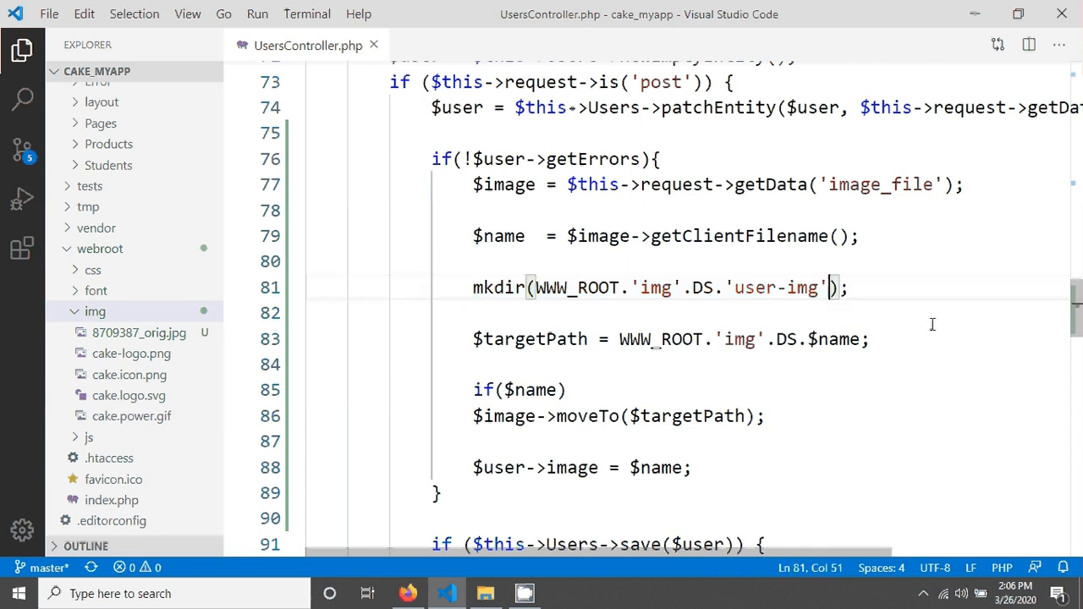
# Add the 0775 permission mode as mkdir's second argument and save the file
pyautogui.write(',')
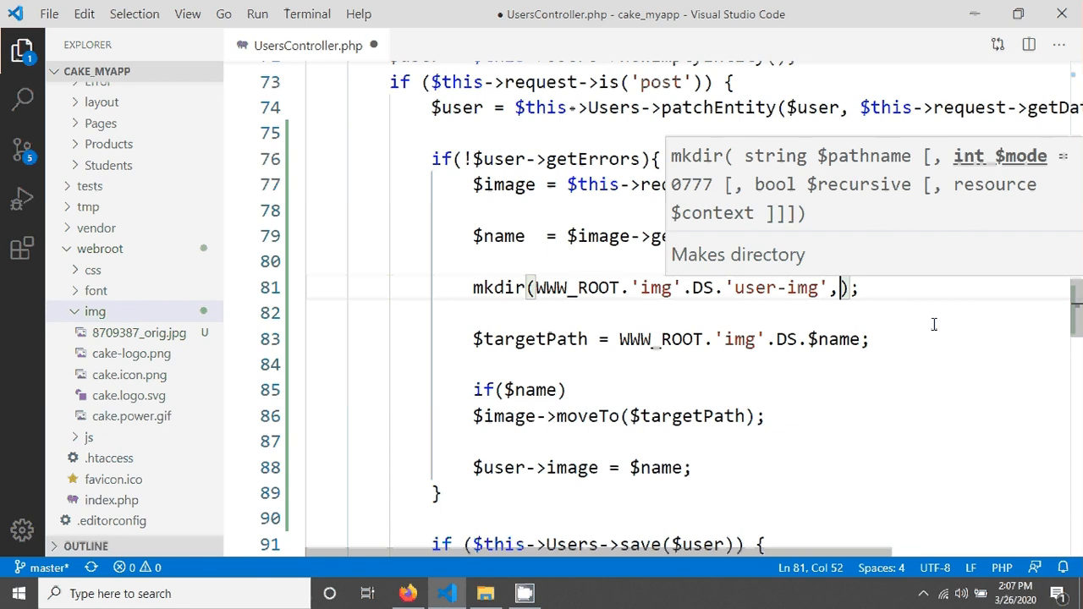
pyautogui.moveTo(825, 303)
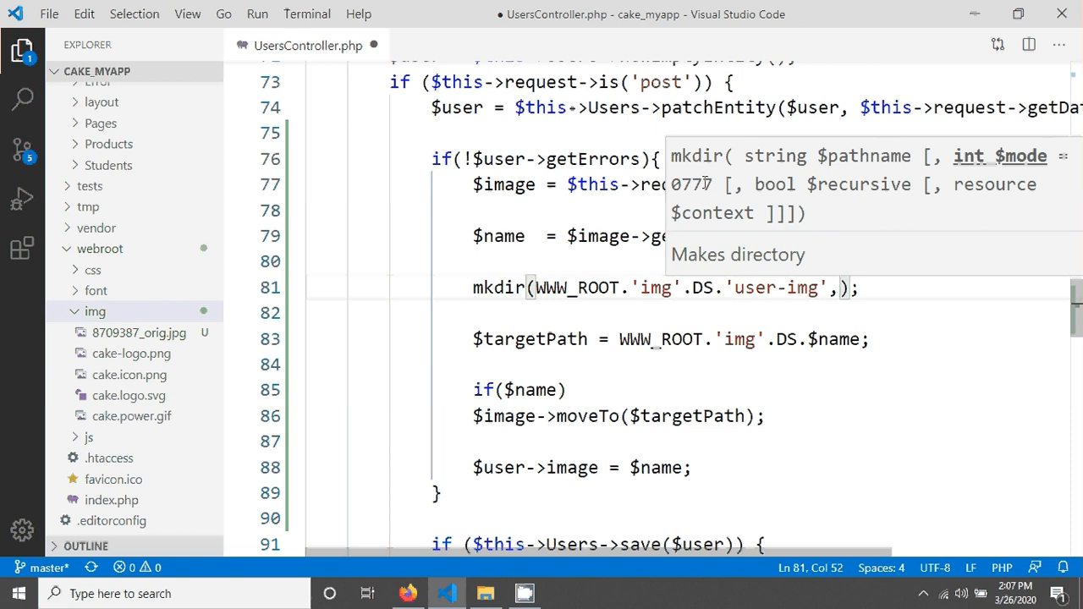
pyautogui.moveTo(760, 205)
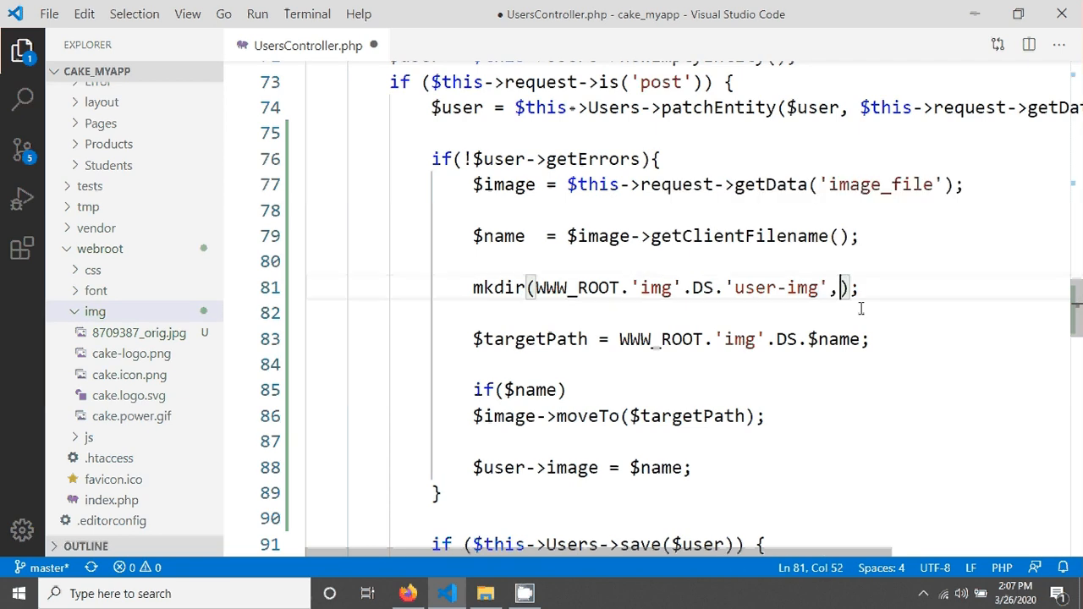
pyautogui.write('077')
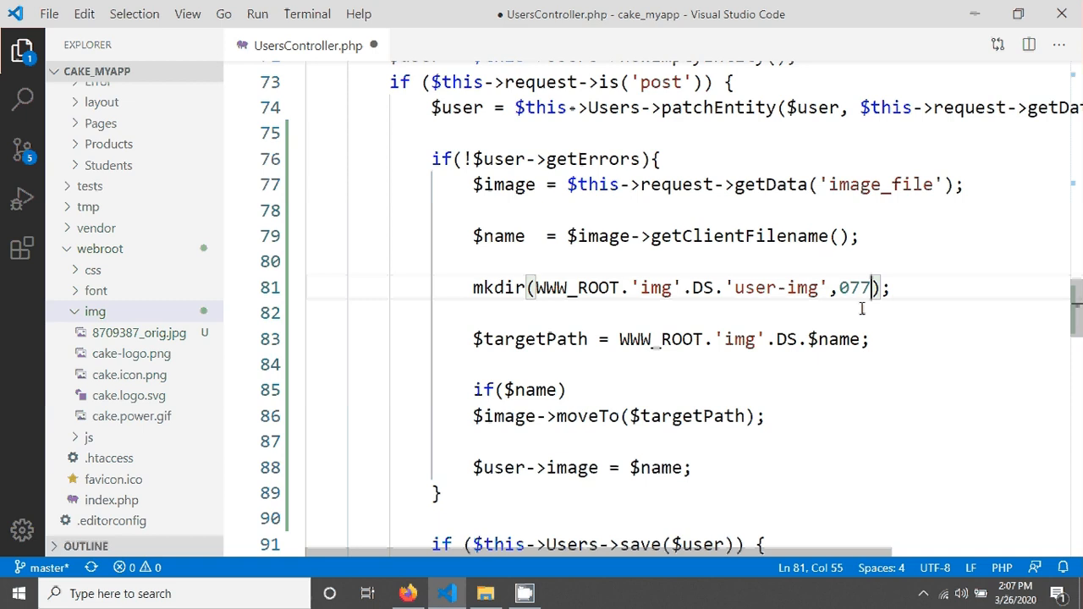
pyautogui.write('5')
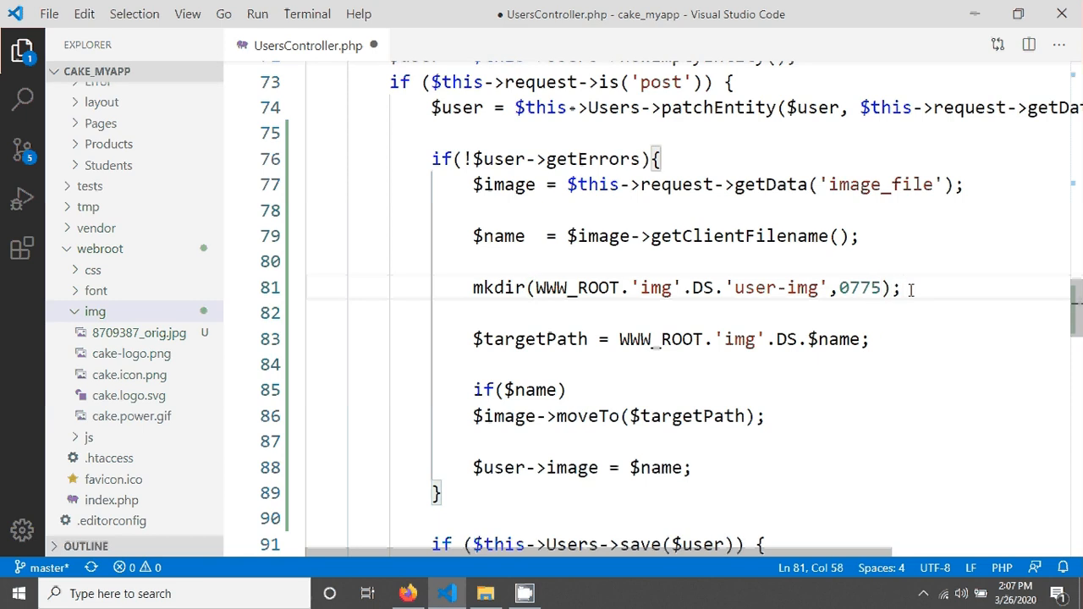
pyautogui.press('ctrl+s')
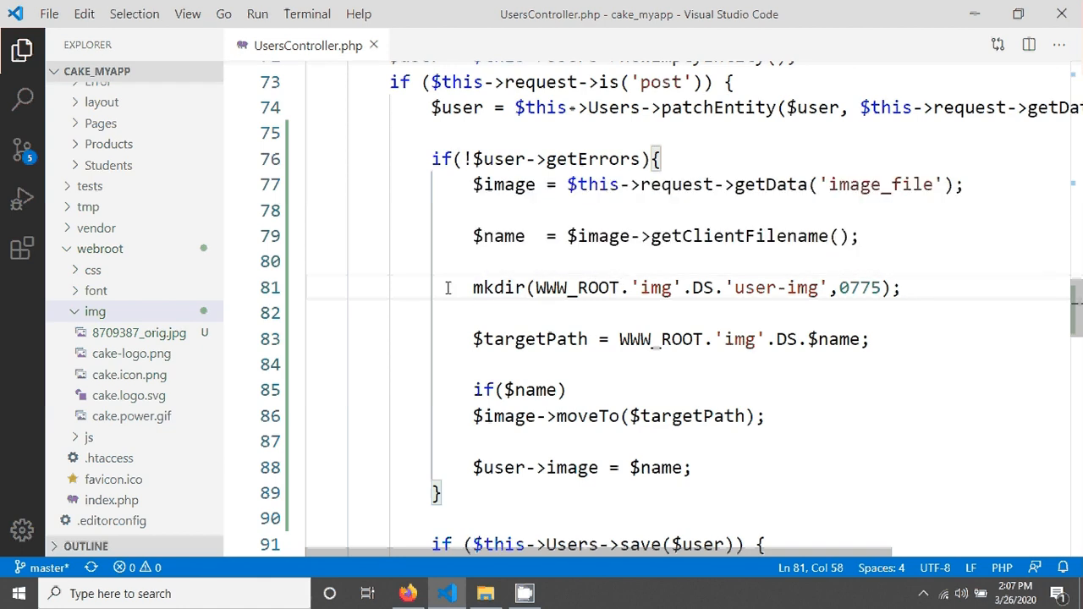
# Guard the mkdir with if( !is_dir(WWW_ROOT.'img'.DS.'user-img') ) so it only runs when missing
pyautogui.press('Enter')
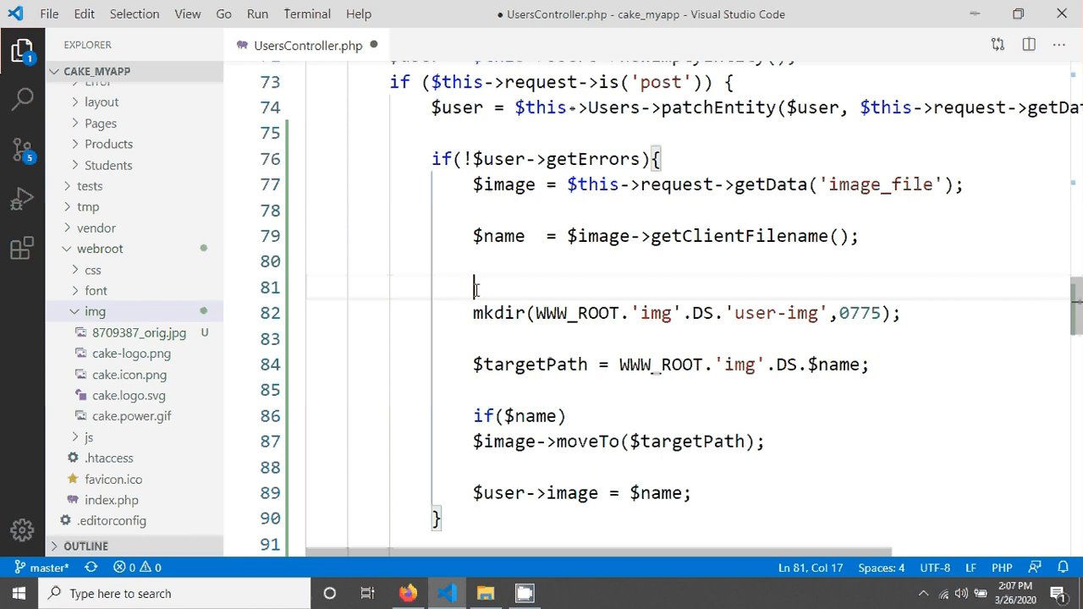
pyautogui.write('if')
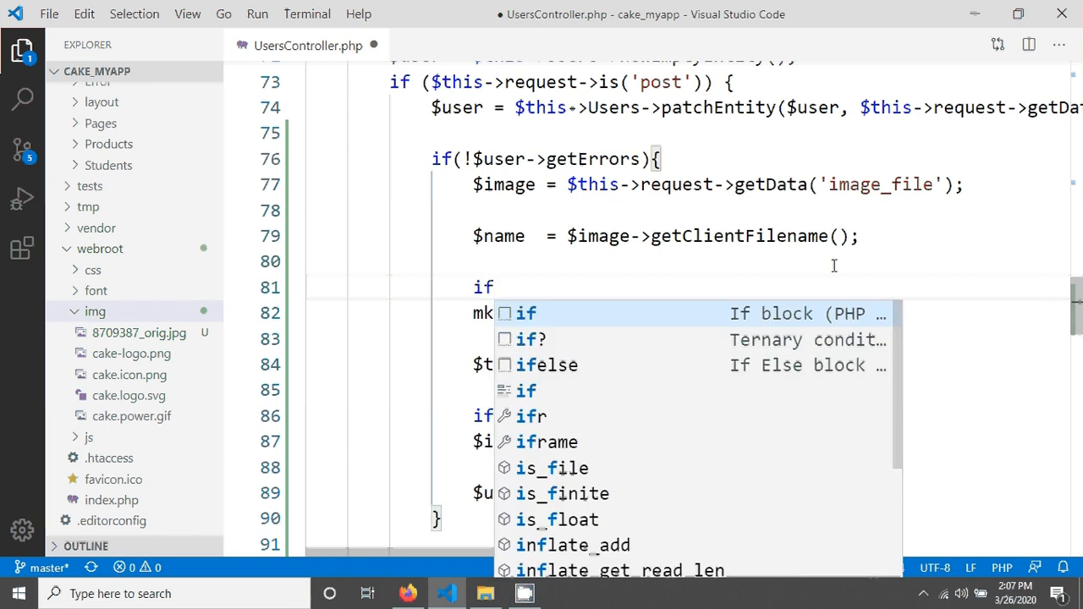
pyautogui.write('(i')
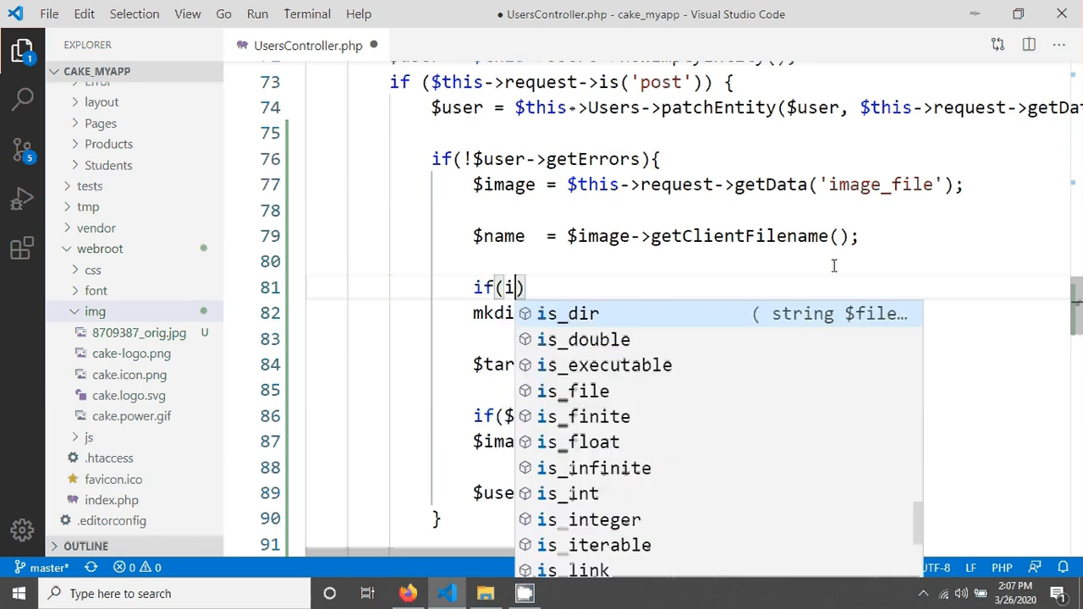
pyautogui.write('s_')
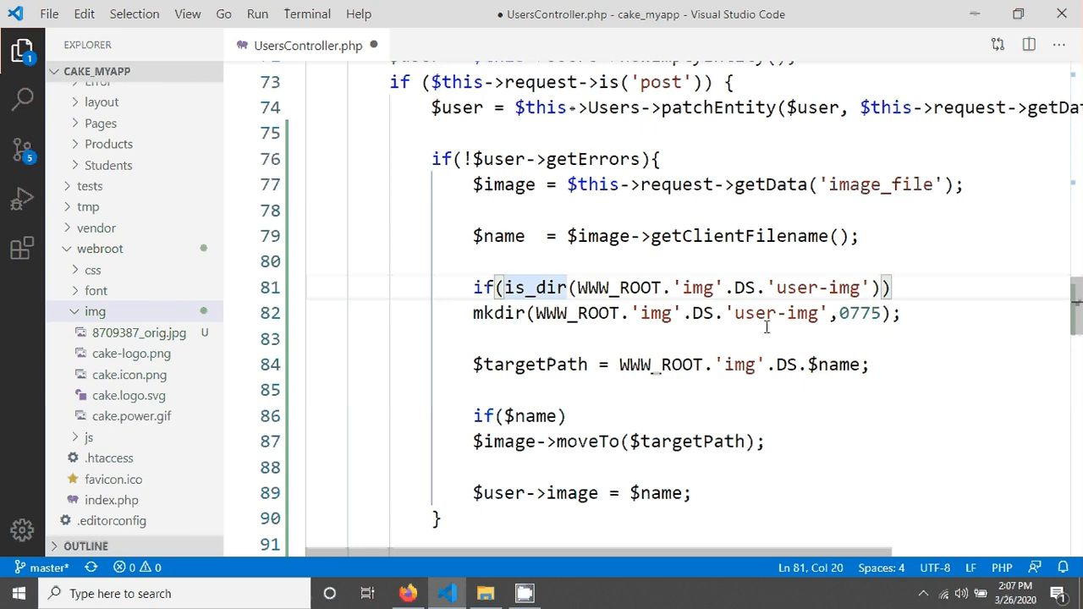
pyautogui.write('!')
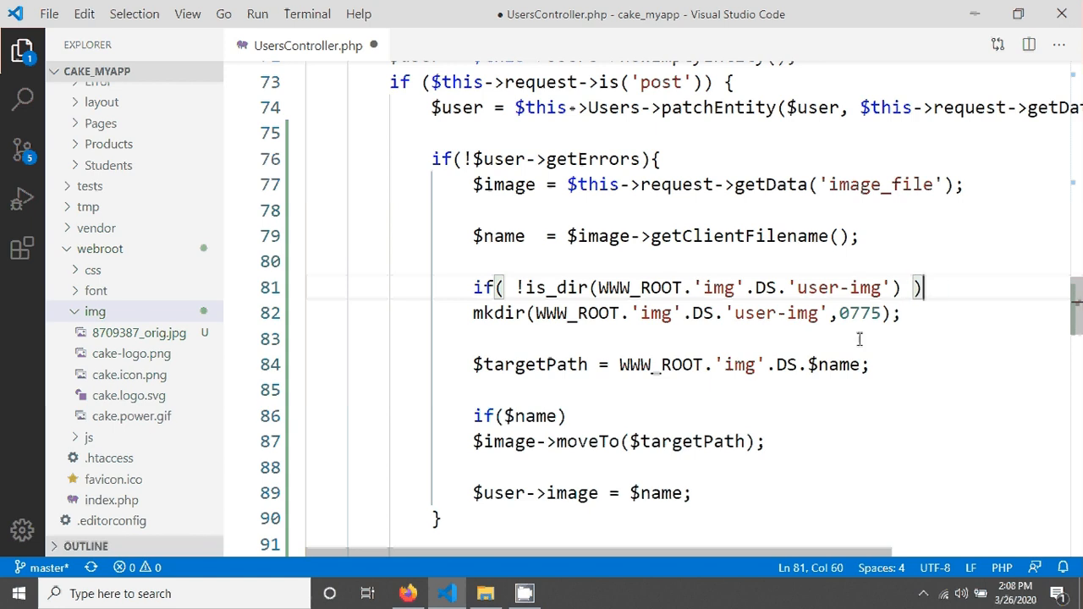
pyautogui.click(796, 364)
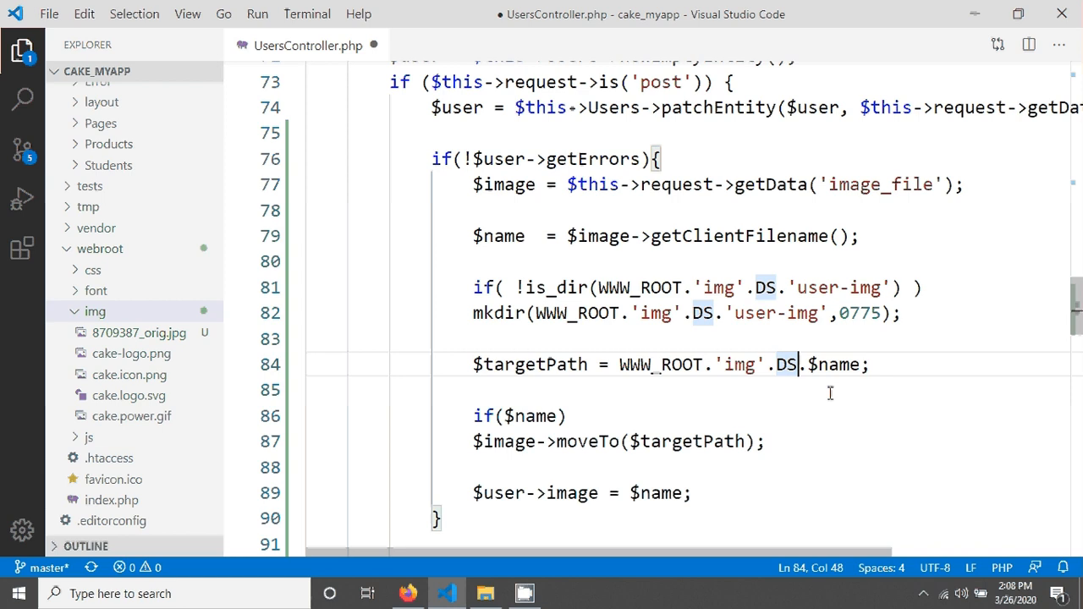
# Extend the target path with 'user-img'.DS. before the file name
pyautogui.write("''")
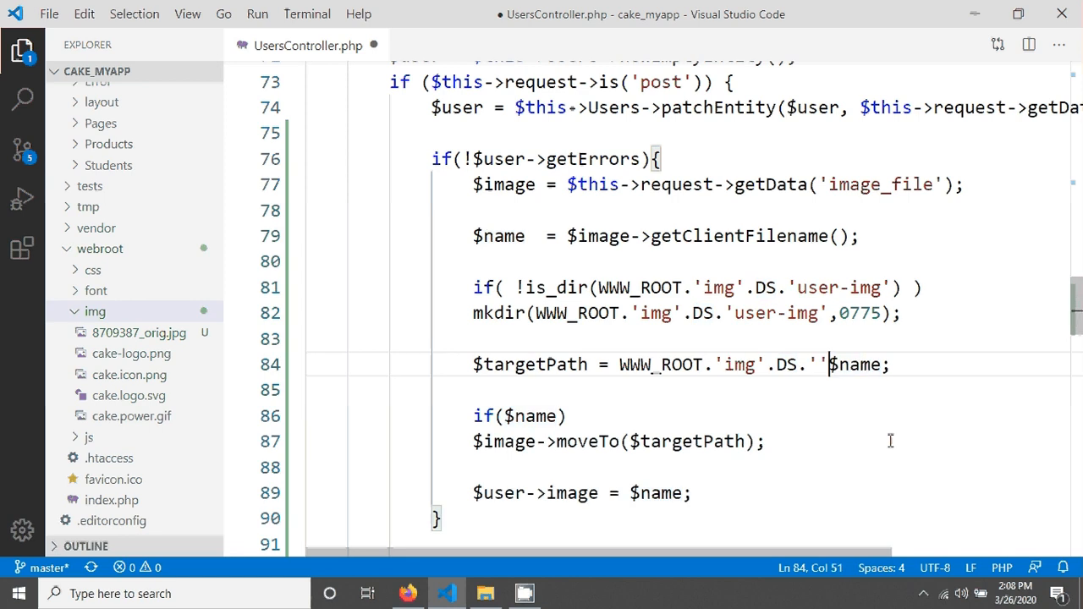
pyautogui.write('us')
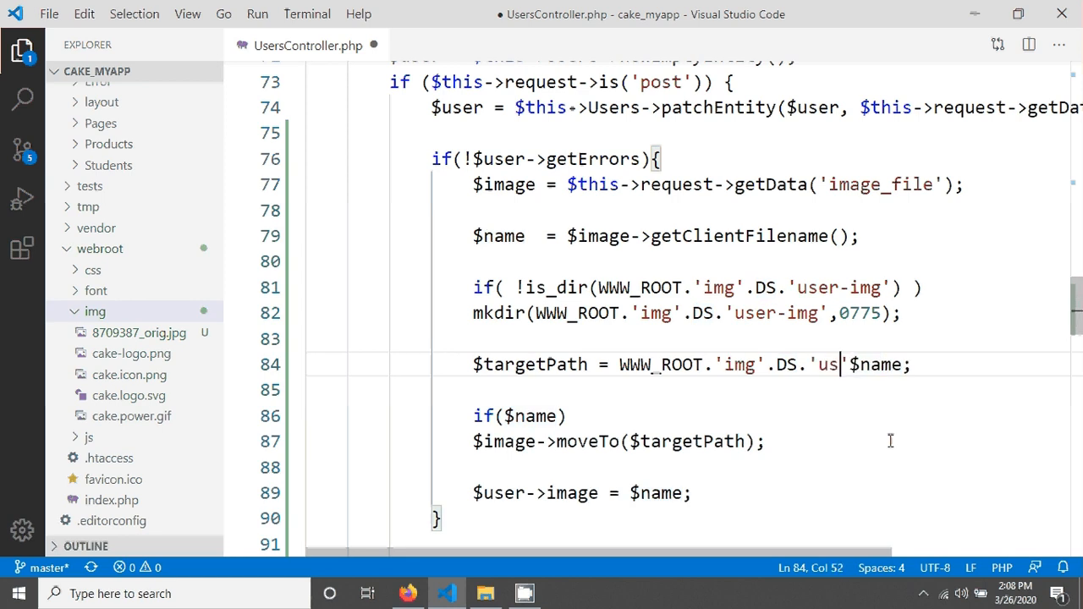
pyautogui.write('er')
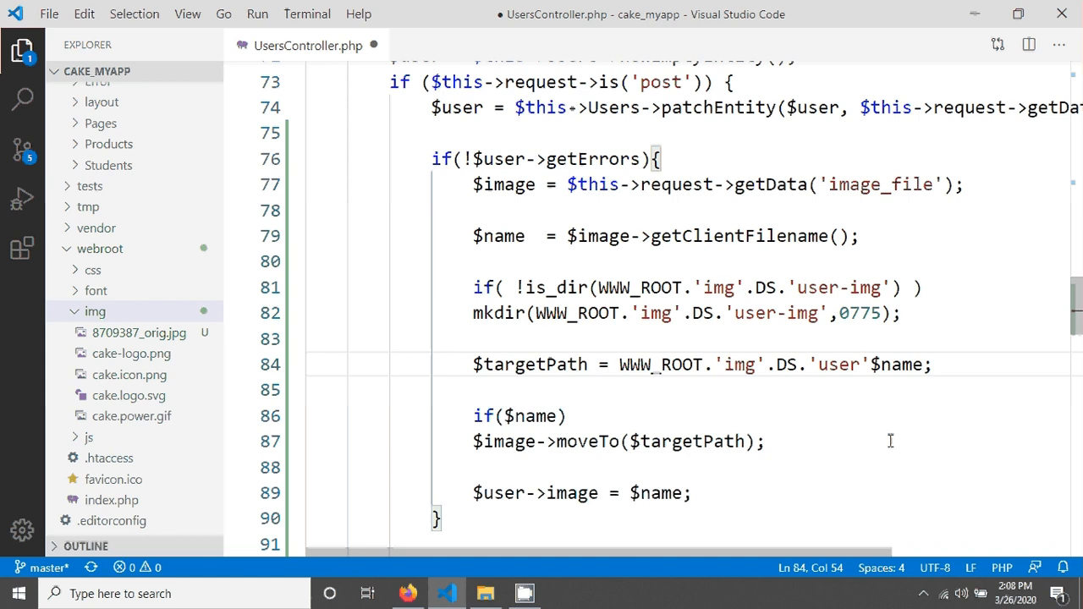
pyautogui.write('-img')
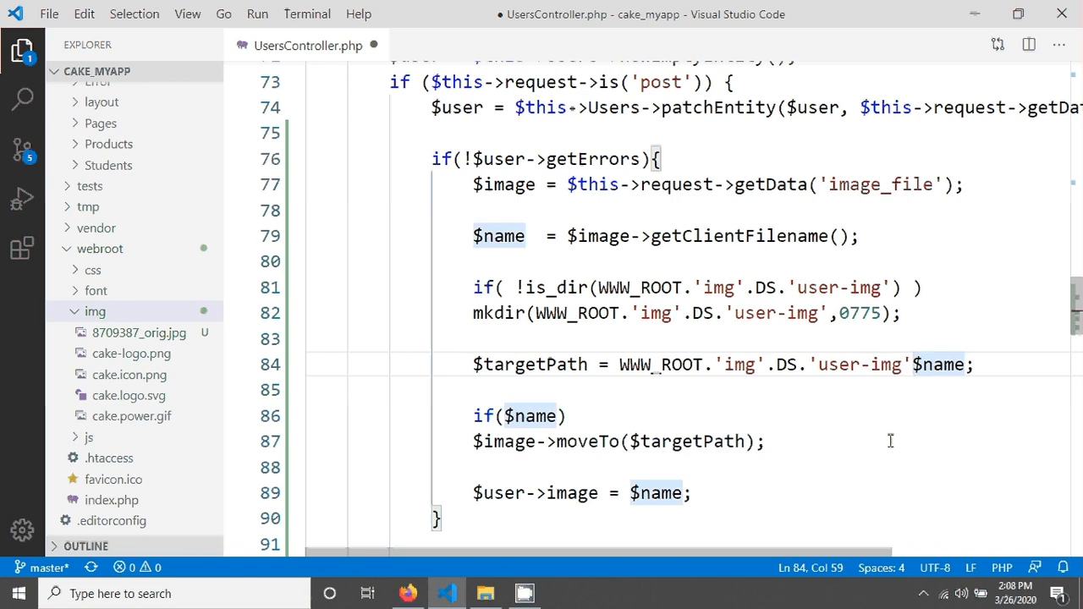
pyautogui.write('.')
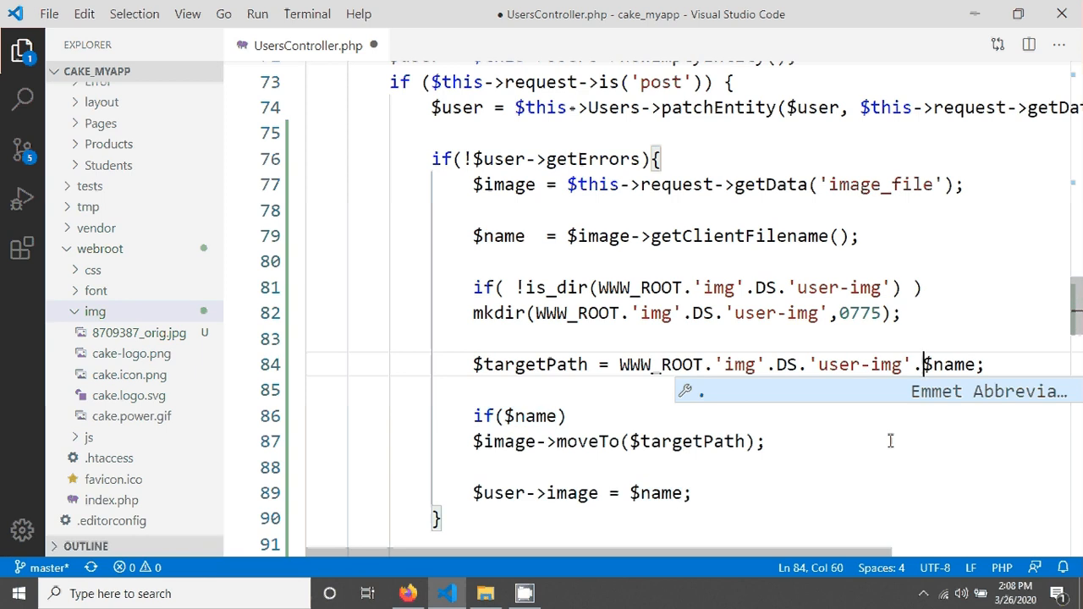
pyautogui.write('DS.')
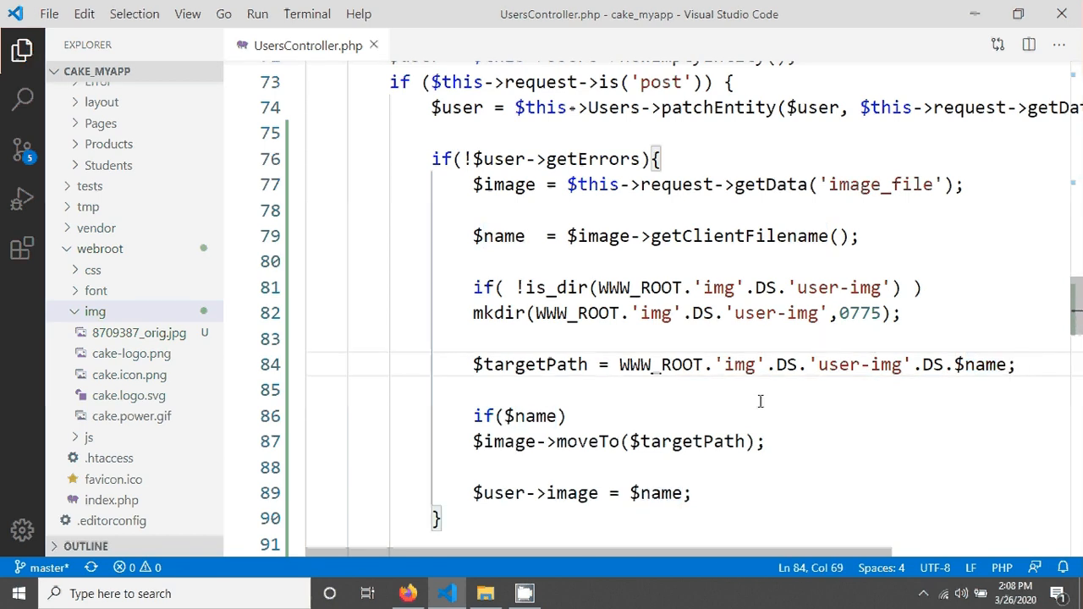
# Change line 89 to $user->image = 'user-img/'.$name;
pyautogui.scroll(-3)
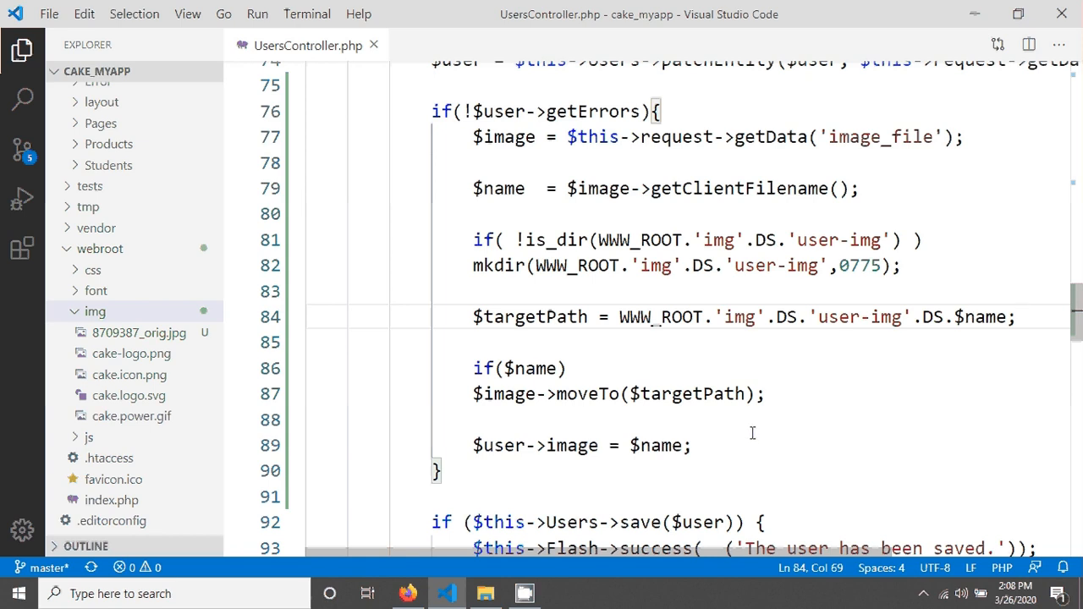
pyautogui.click(1015, 316)
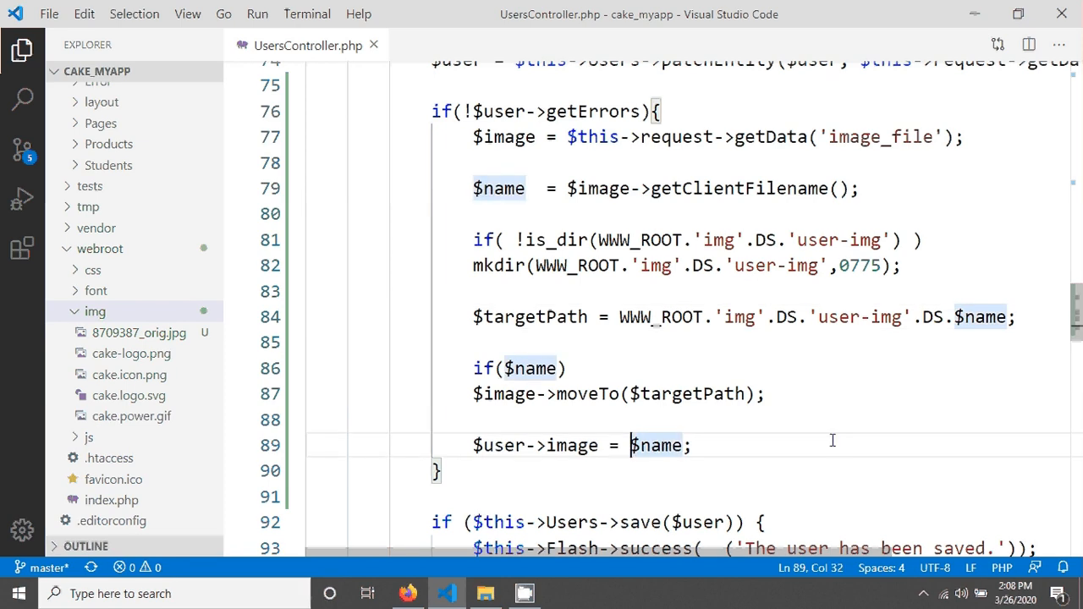
pyautogui.write("''")
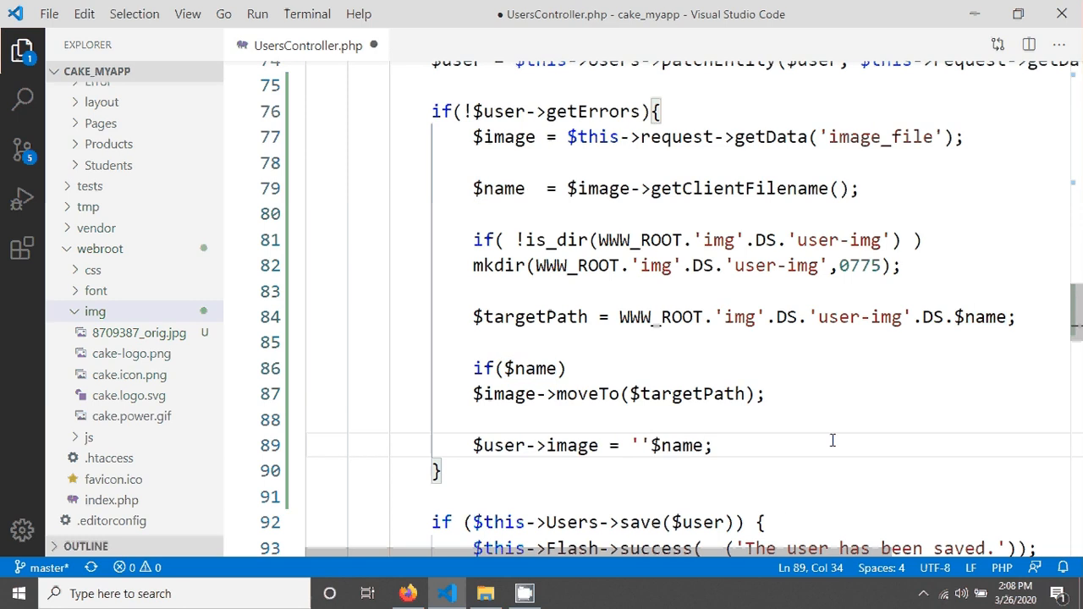
pyautogui.write('user')
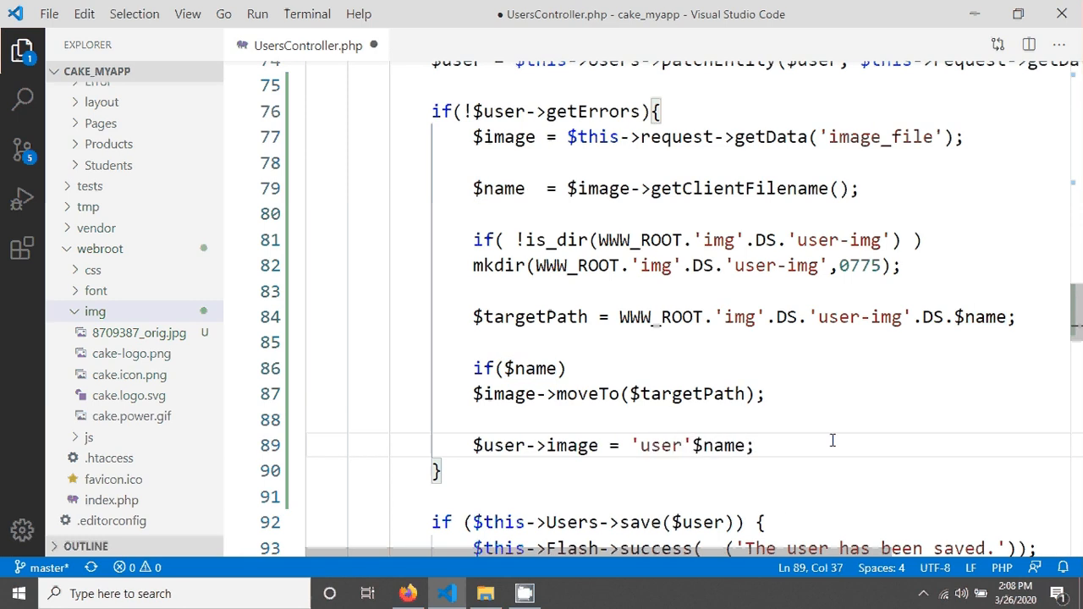
pyautogui.write('-img/')
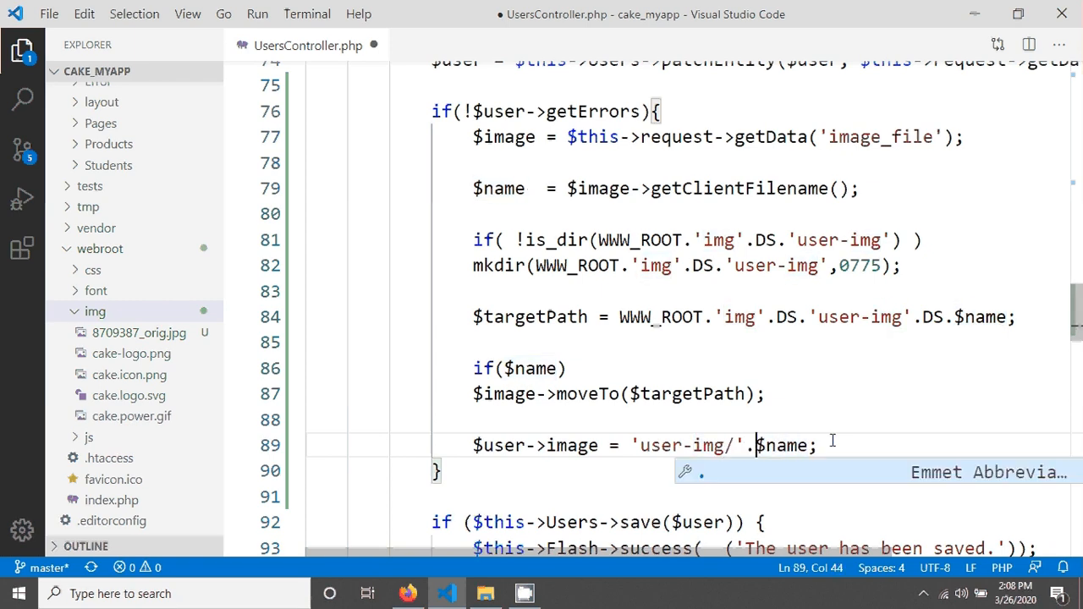
# Save, request localhost/cake_myapp/admin/users/add in Firefox and land on the login form with credentials filled
pyautogui.press('ctrl+s')
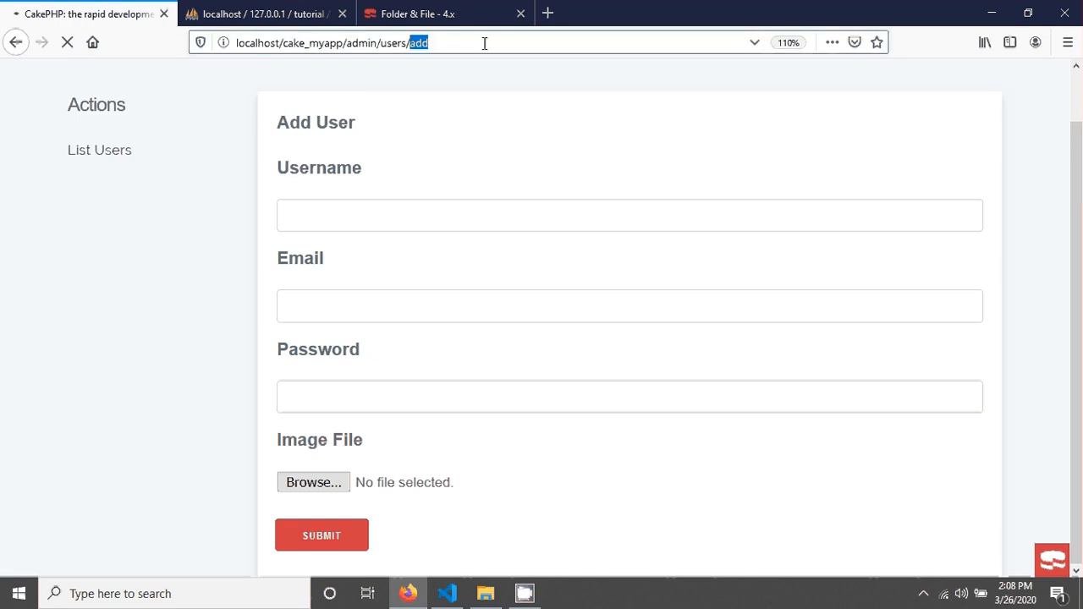
pyautogui.click(484, 592)
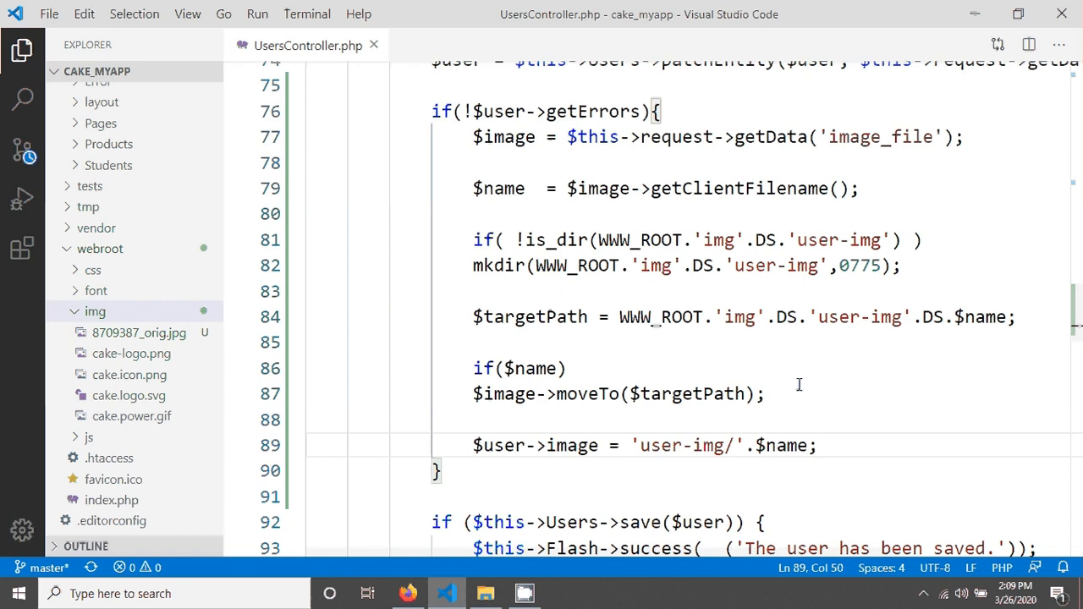
pyautogui.click(815, 445)
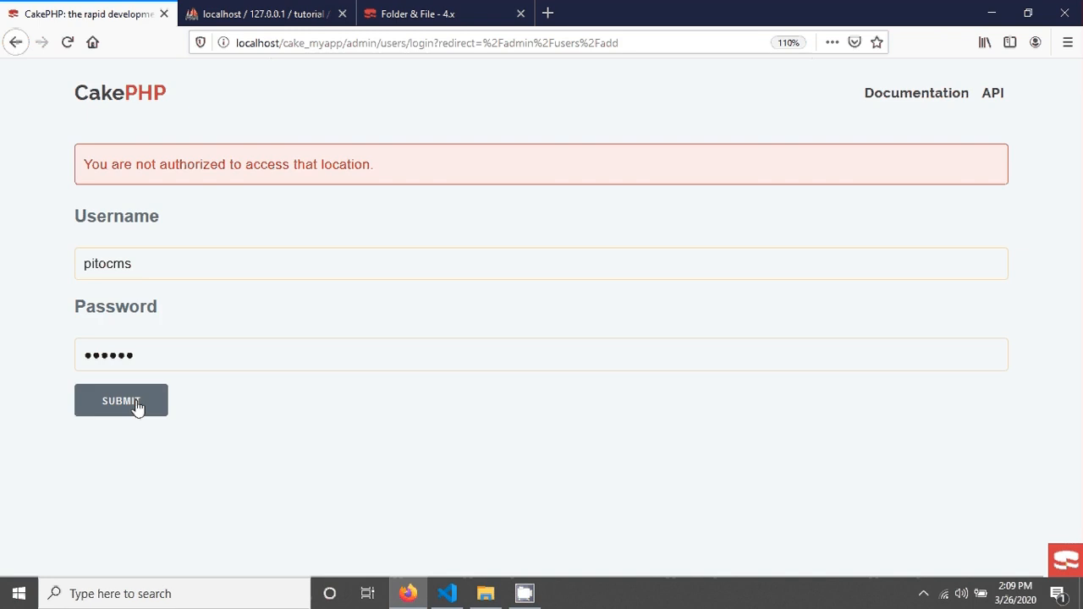
# Sign in, add user test123 with email, password and picture Capture.PNG, and decline saving the login
pyautogui.click(122, 400)
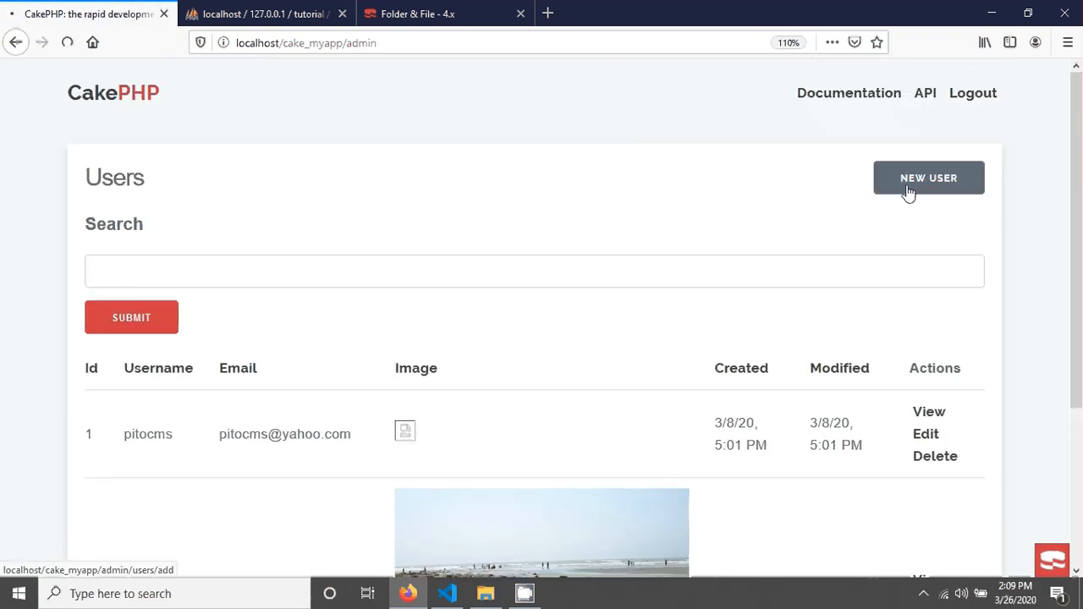
pyautogui.click(927, 178)
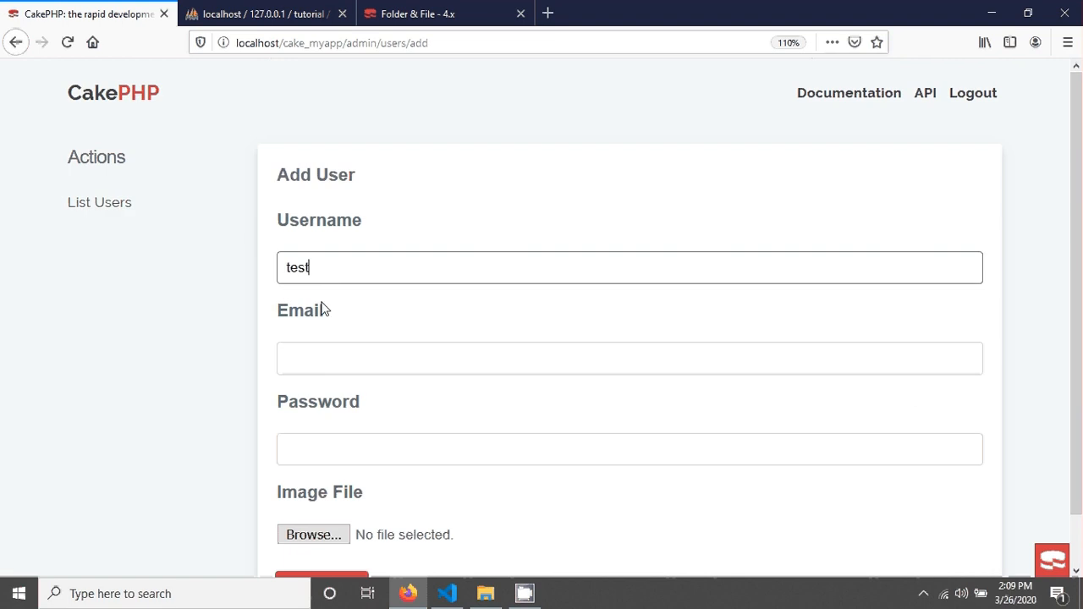
pyautogui.write('123')
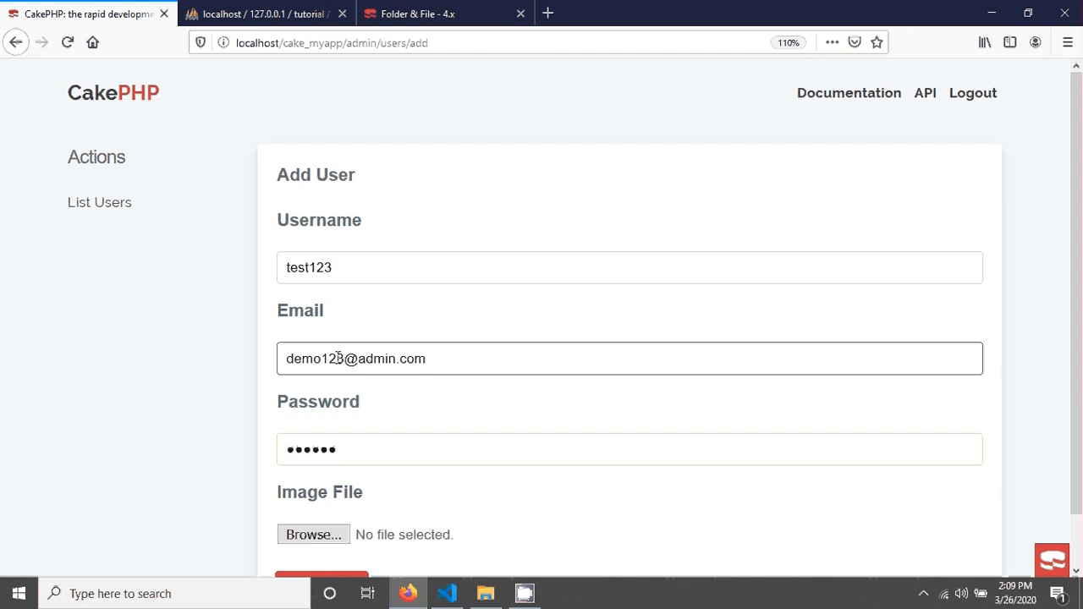
pyautogui.write('sd')
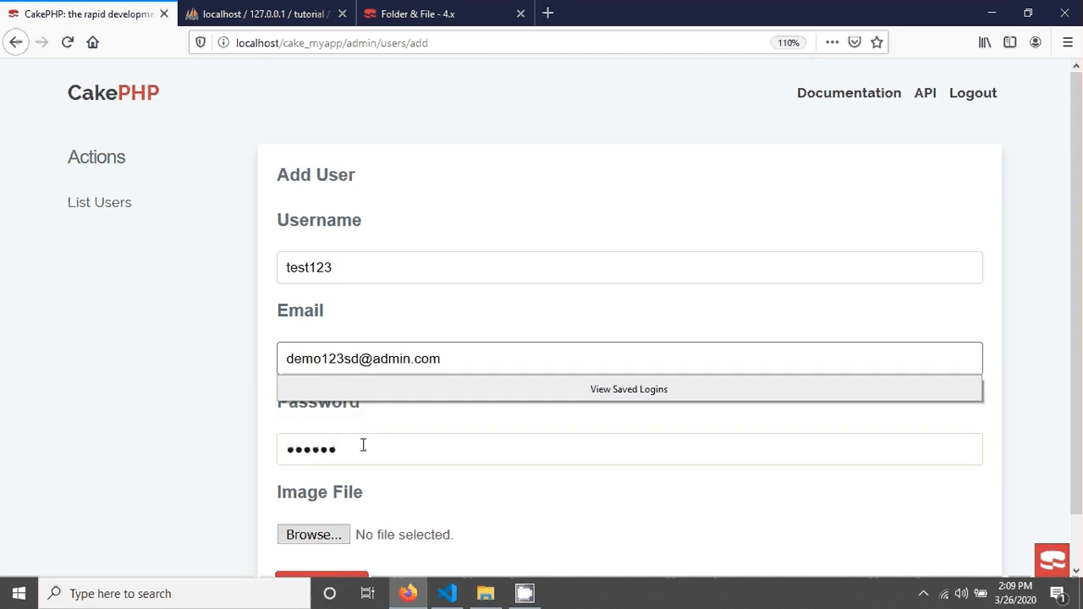
pyautogui.click(313, 534)
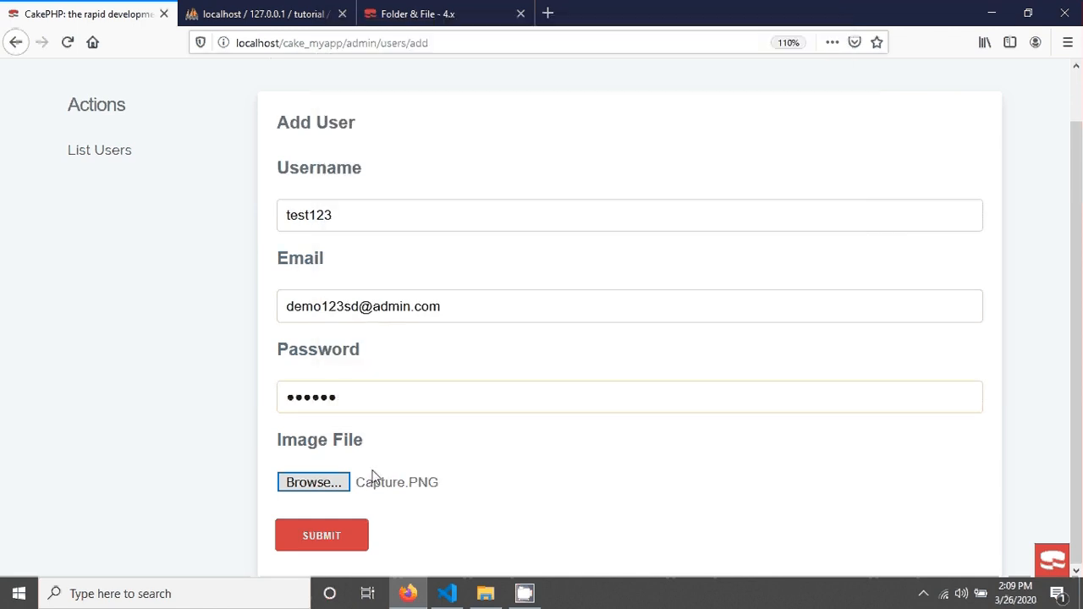
pyautogui.click(321, 534)
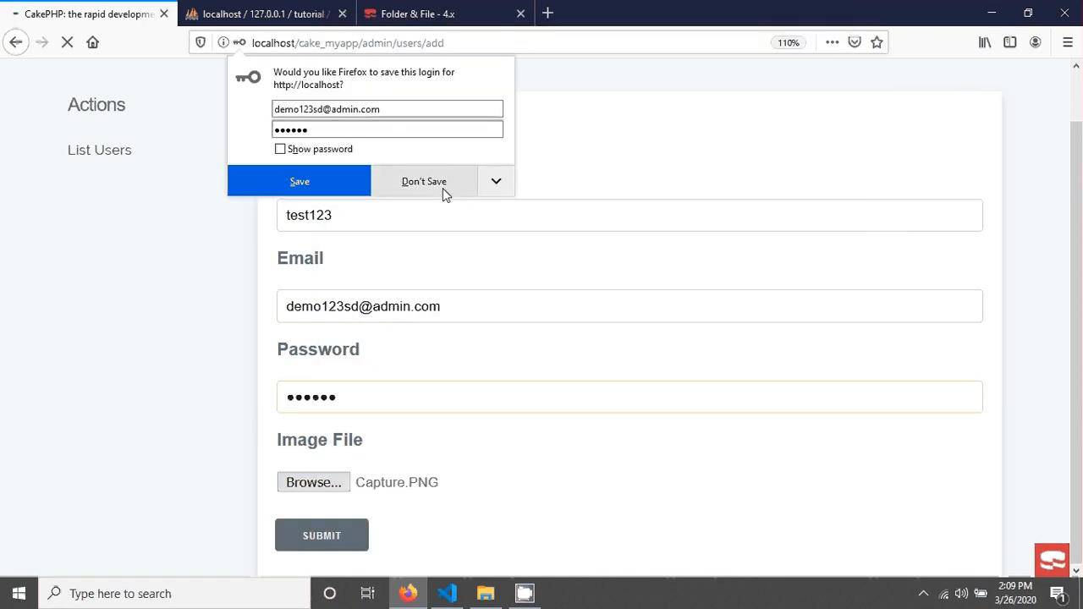
pyautogui.click(423, 181)
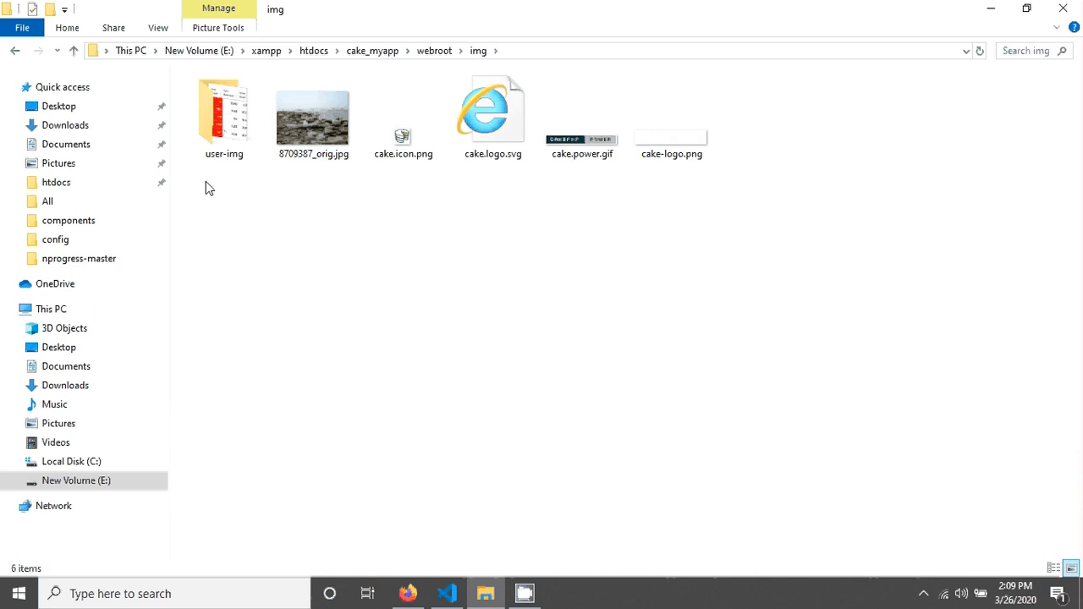
# Confirm Capture.PNG sits in webroot/img/user-img, then view test123 with its picture in the Users list
pyautogui.click(224, 115)
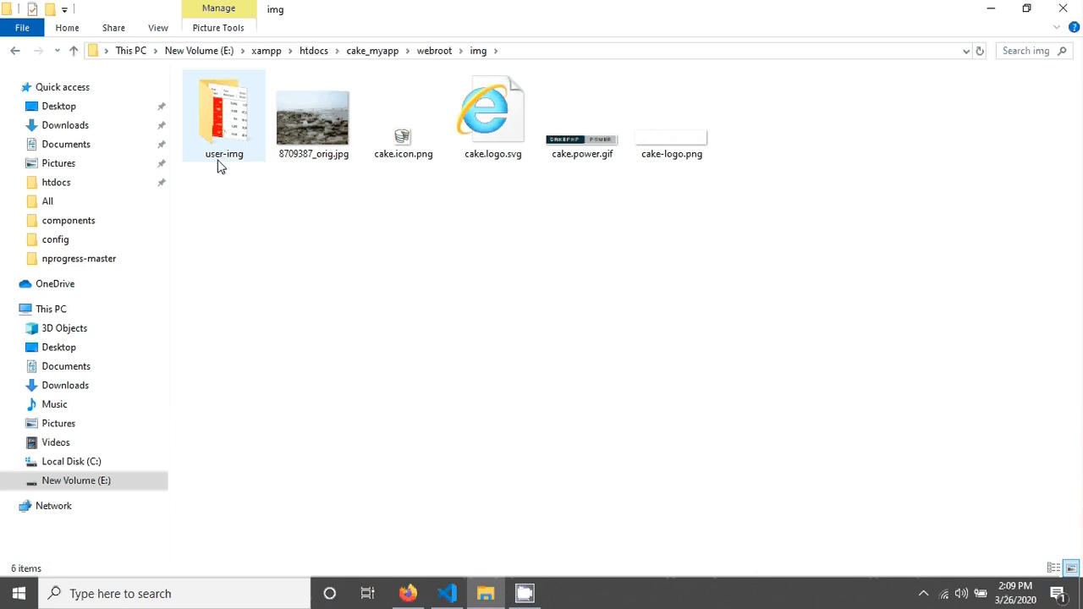
pyautogui.doubleClick(223, 115)
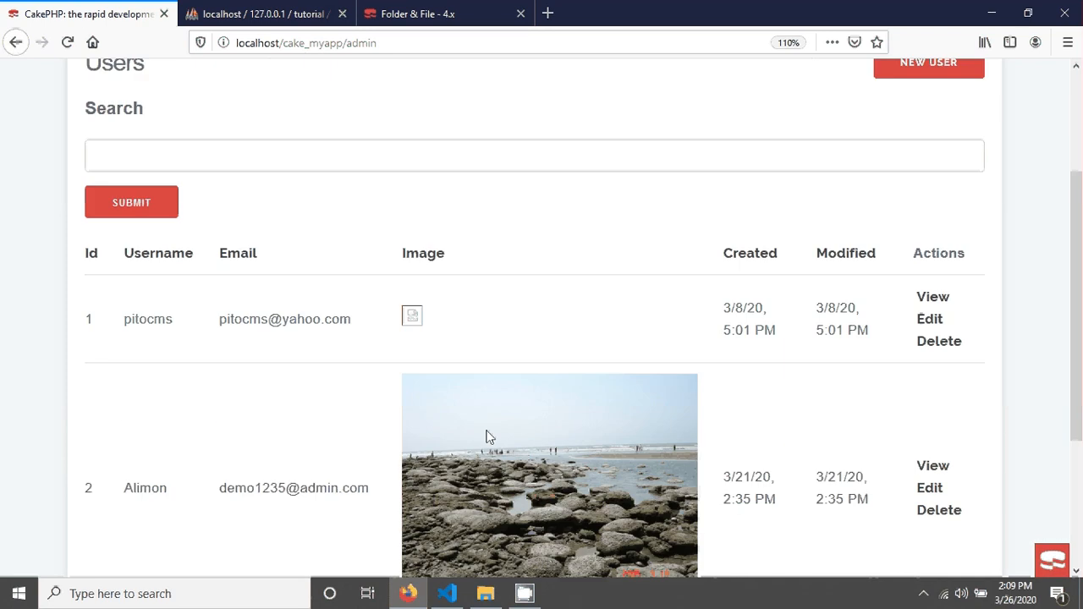
pyautogui.scroll(-3)
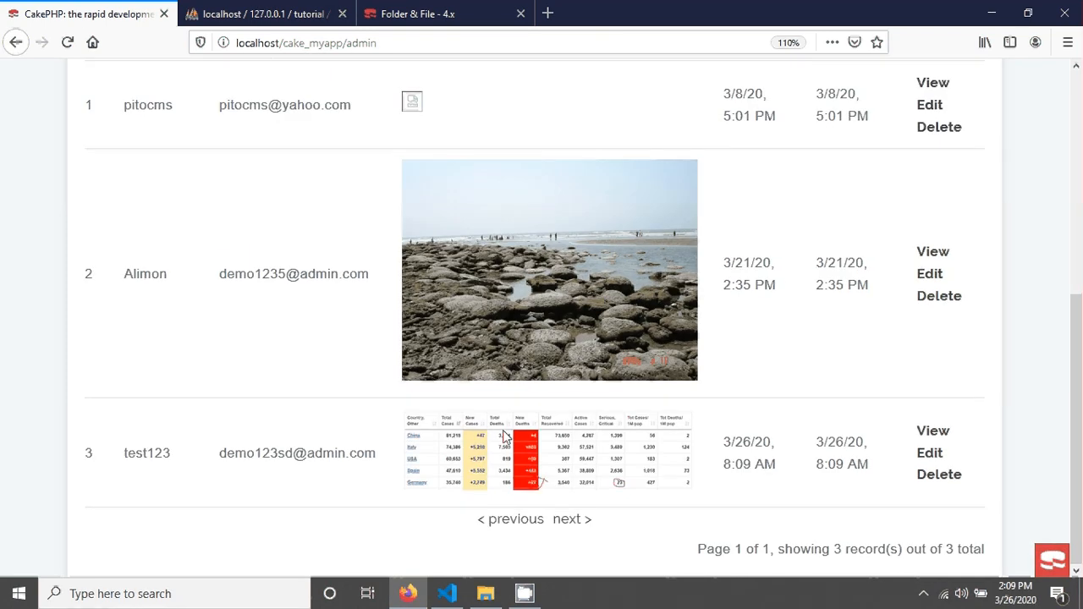
pyautogui.moveTo(470, 449)
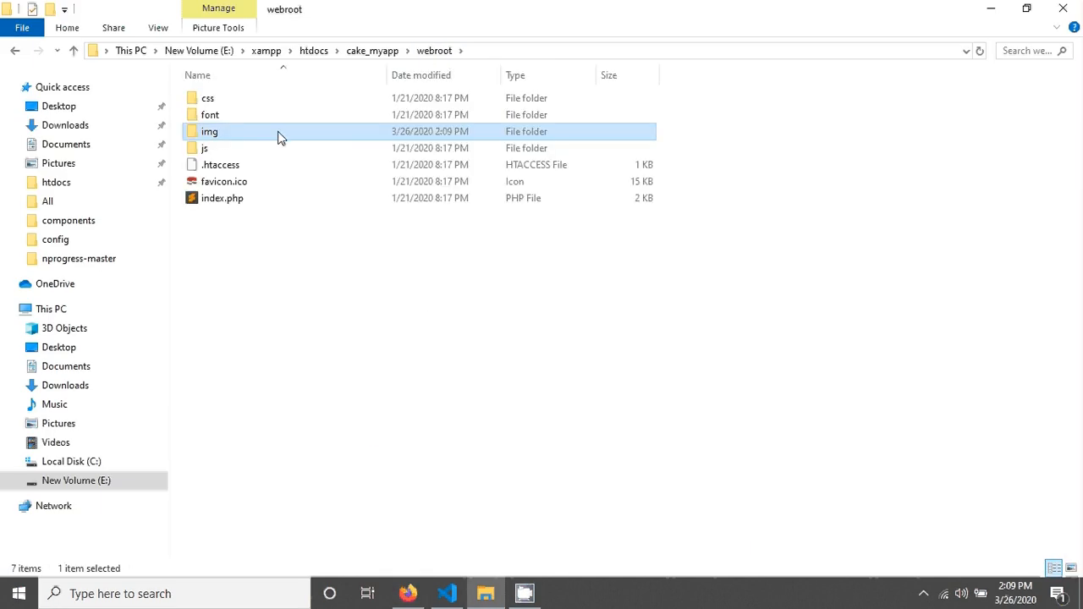
pyautogui.doubleClick(210, 132)
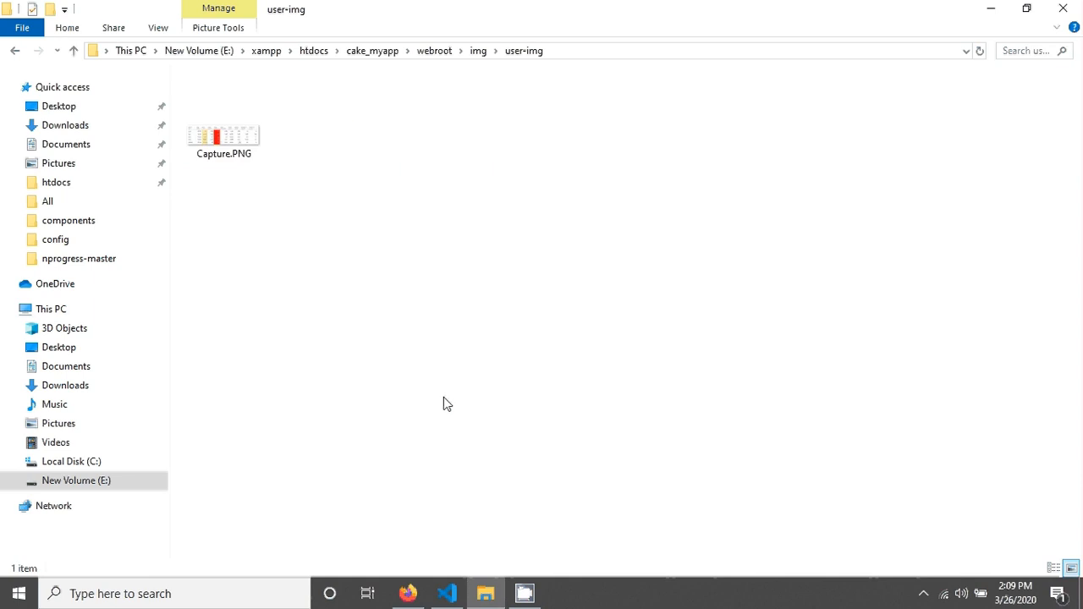
pyautogui.click(408, 592)
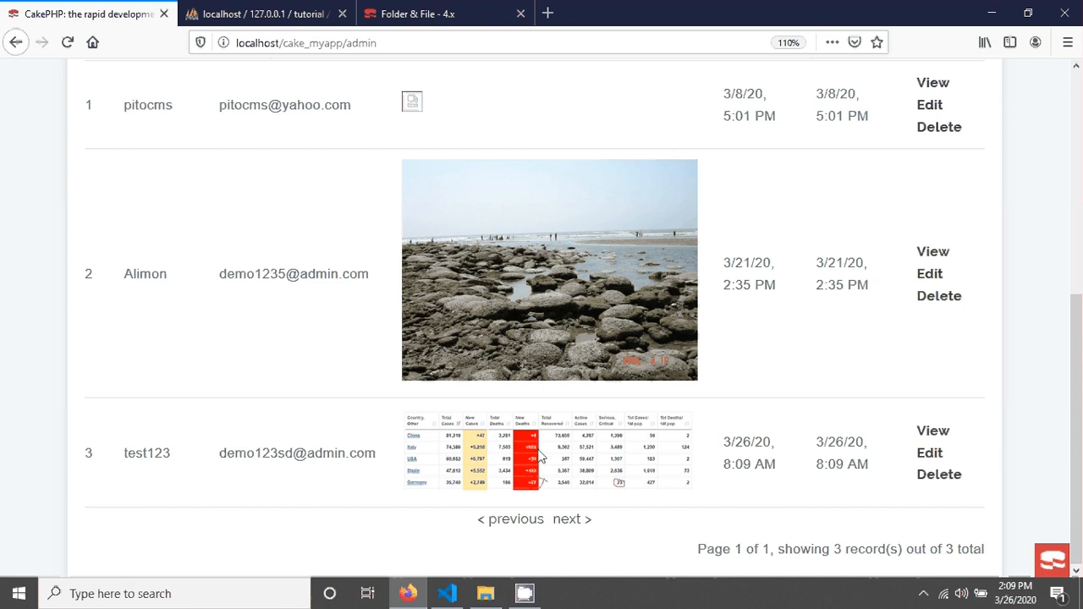
# Check in phpMyAdmin that the new users row stores user-img/Capture.PNG, then return to the controller code
pyautogui.click(262, 13)
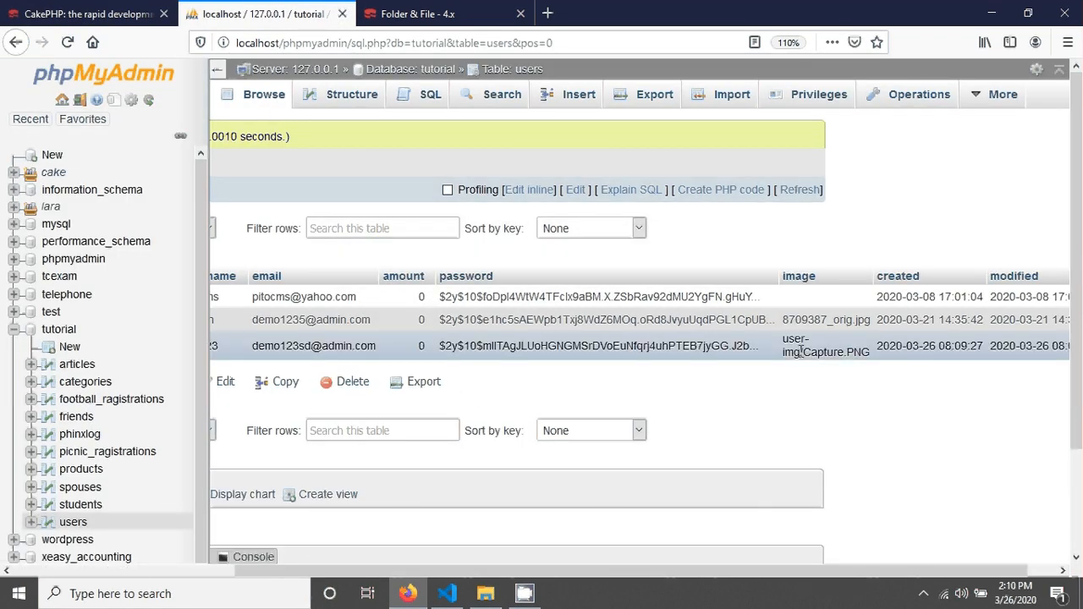
pyautogui.doubleClick(823, 346)
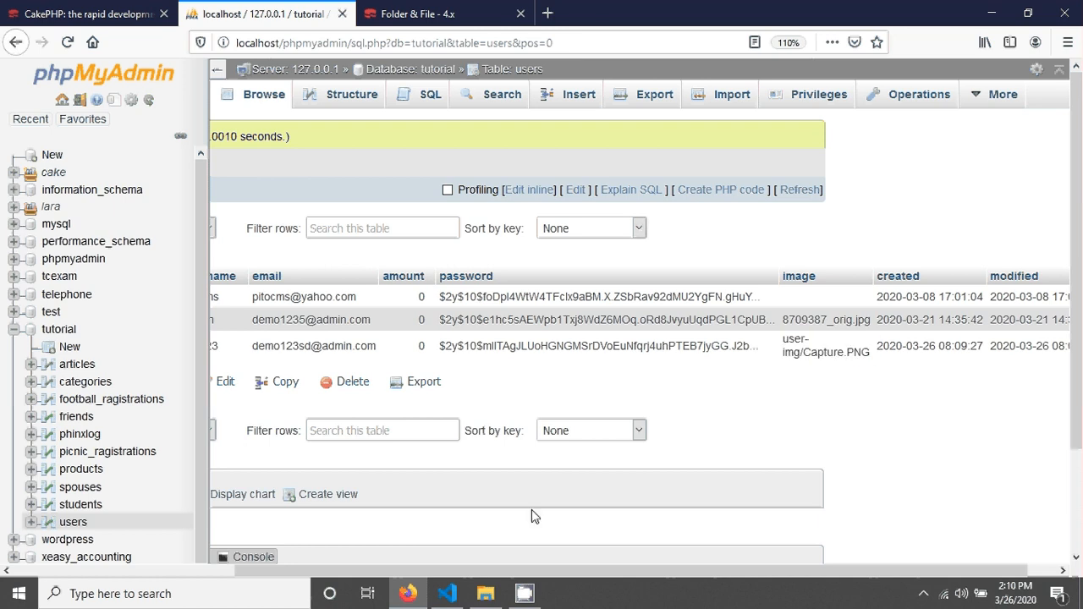
pyautogui.click(447, 592)
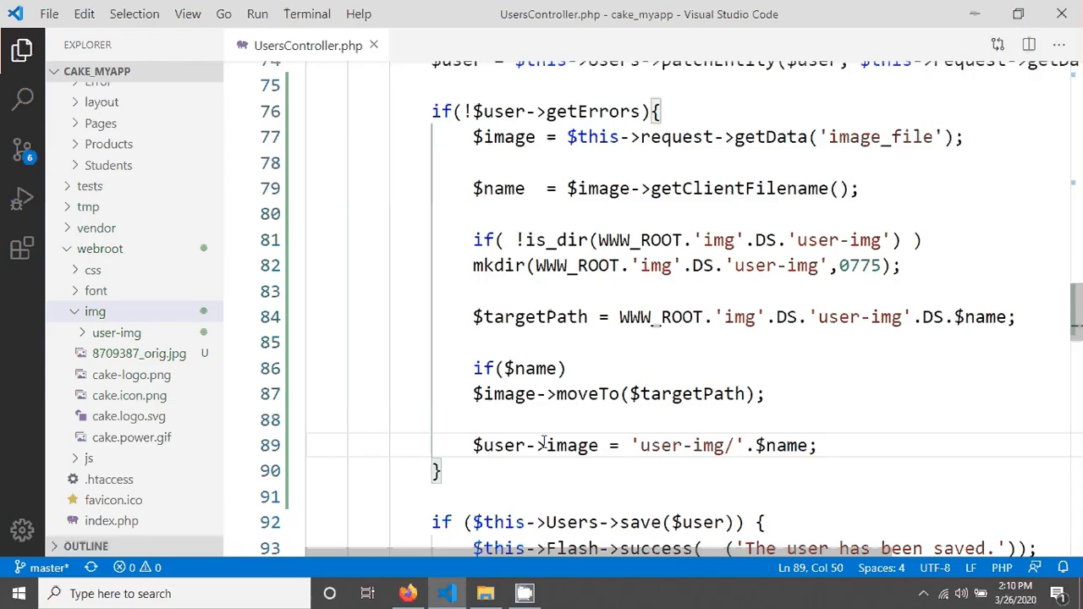